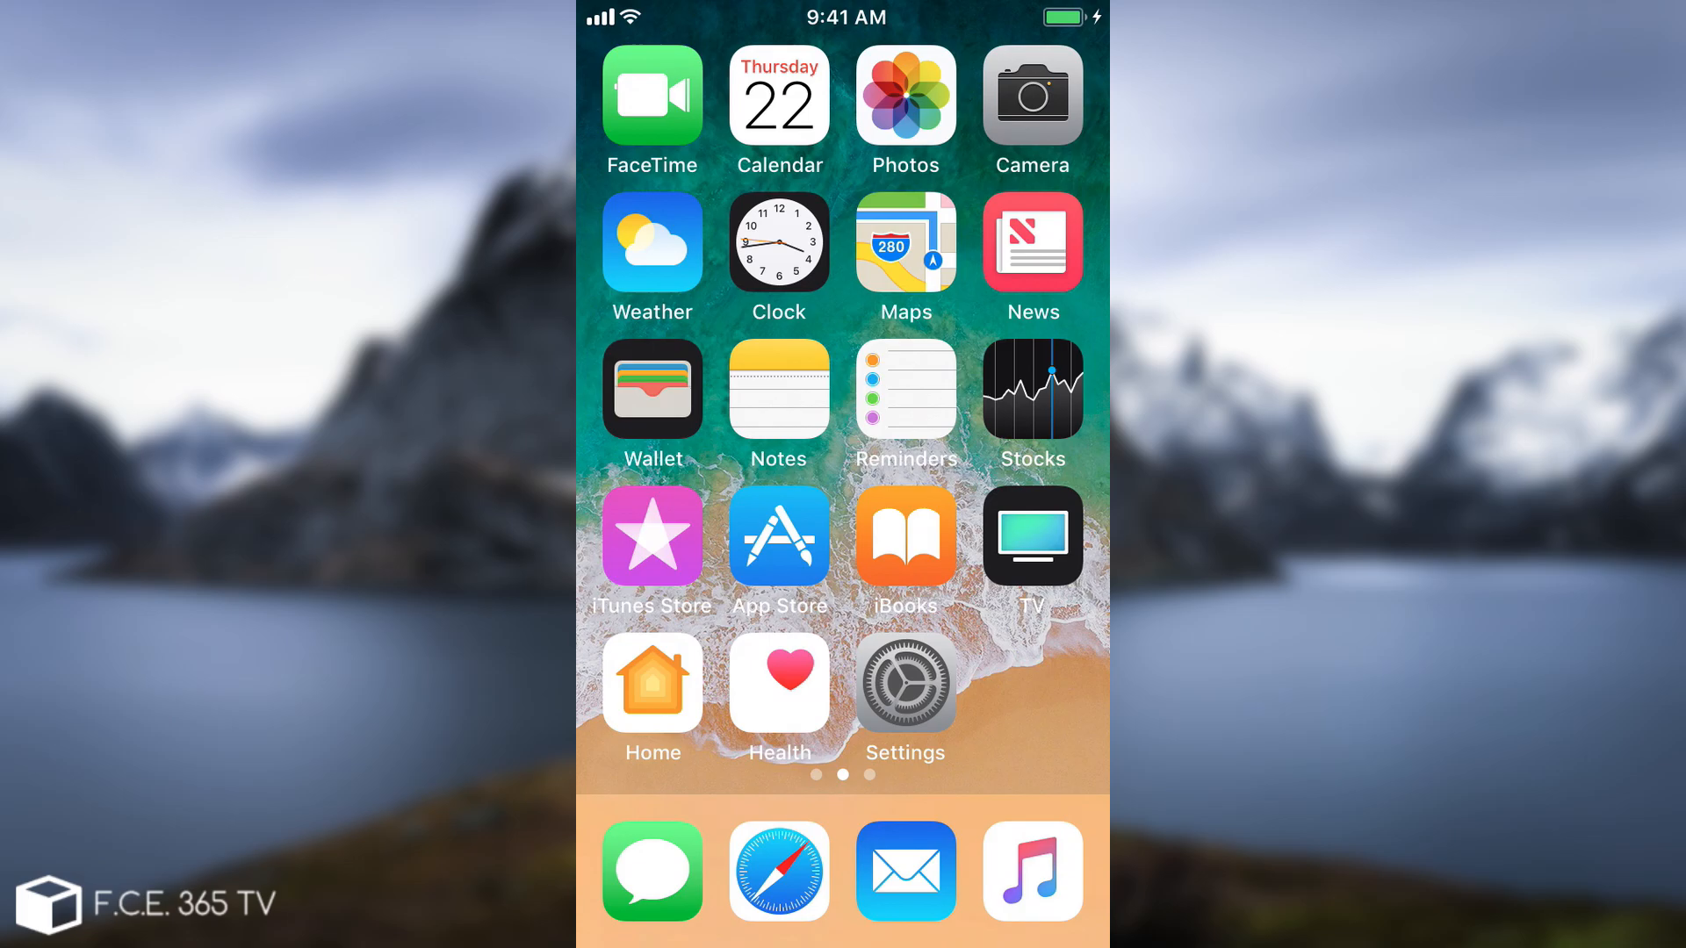
Open Photos and view the iOS 11 Developer beta 2 screenshot.
{"action": "scroll", "scroll_direction": "left", "scroll_amount": 3}
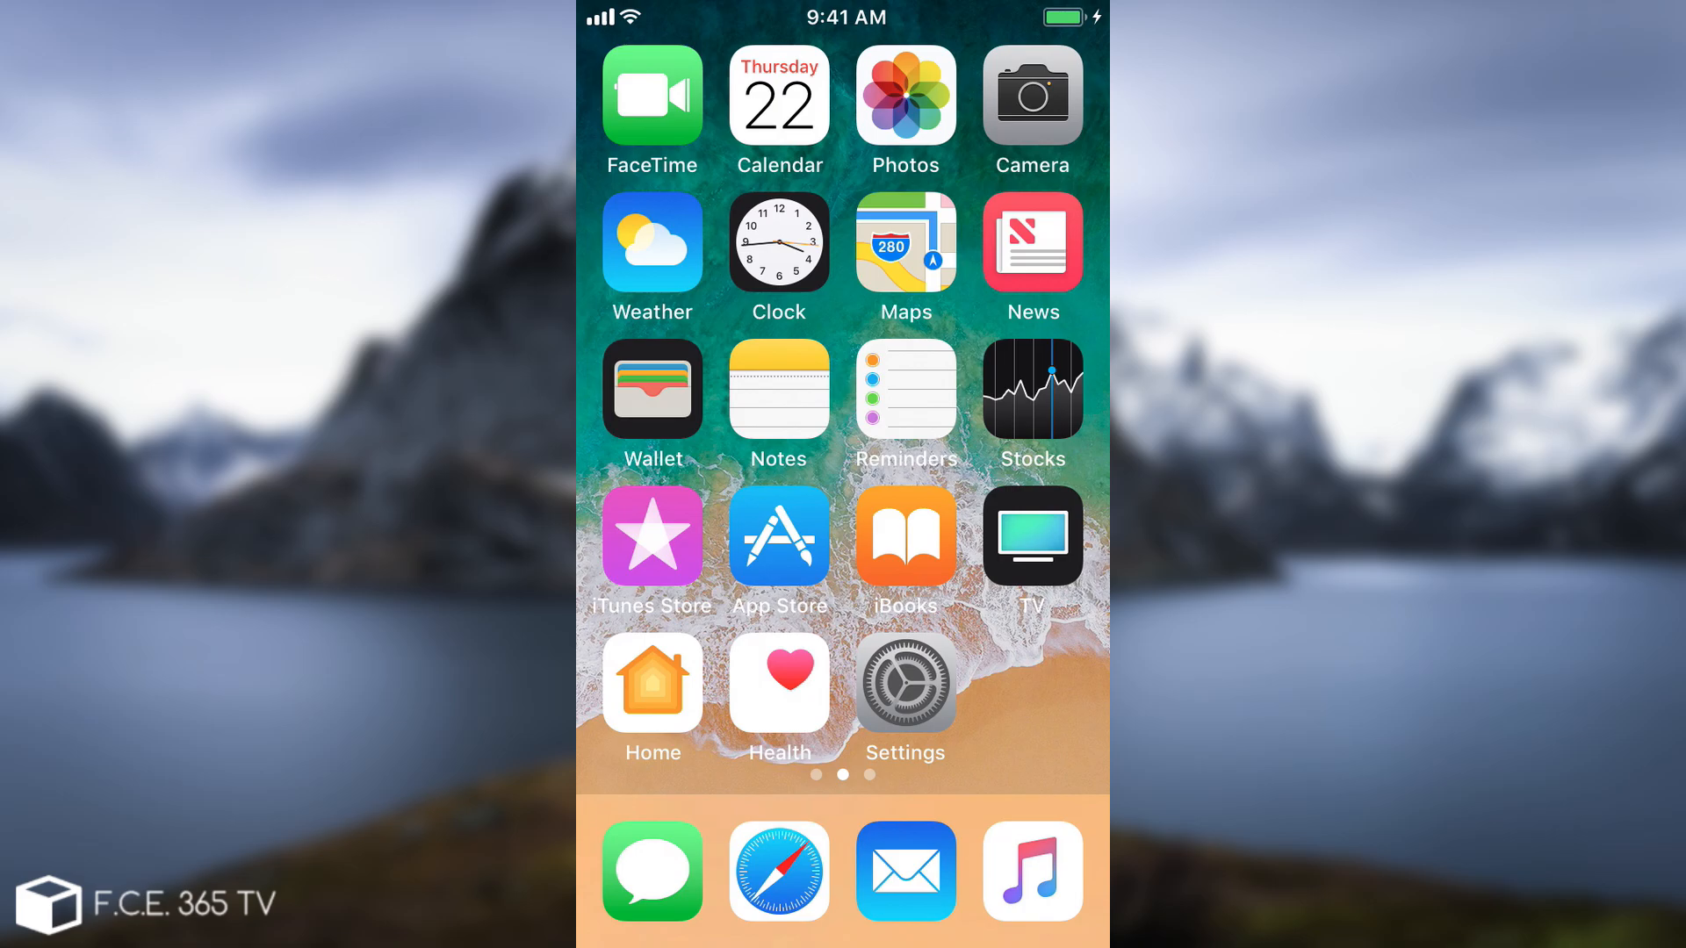
{"action": "left_click", "coordinate": [904, 96]}
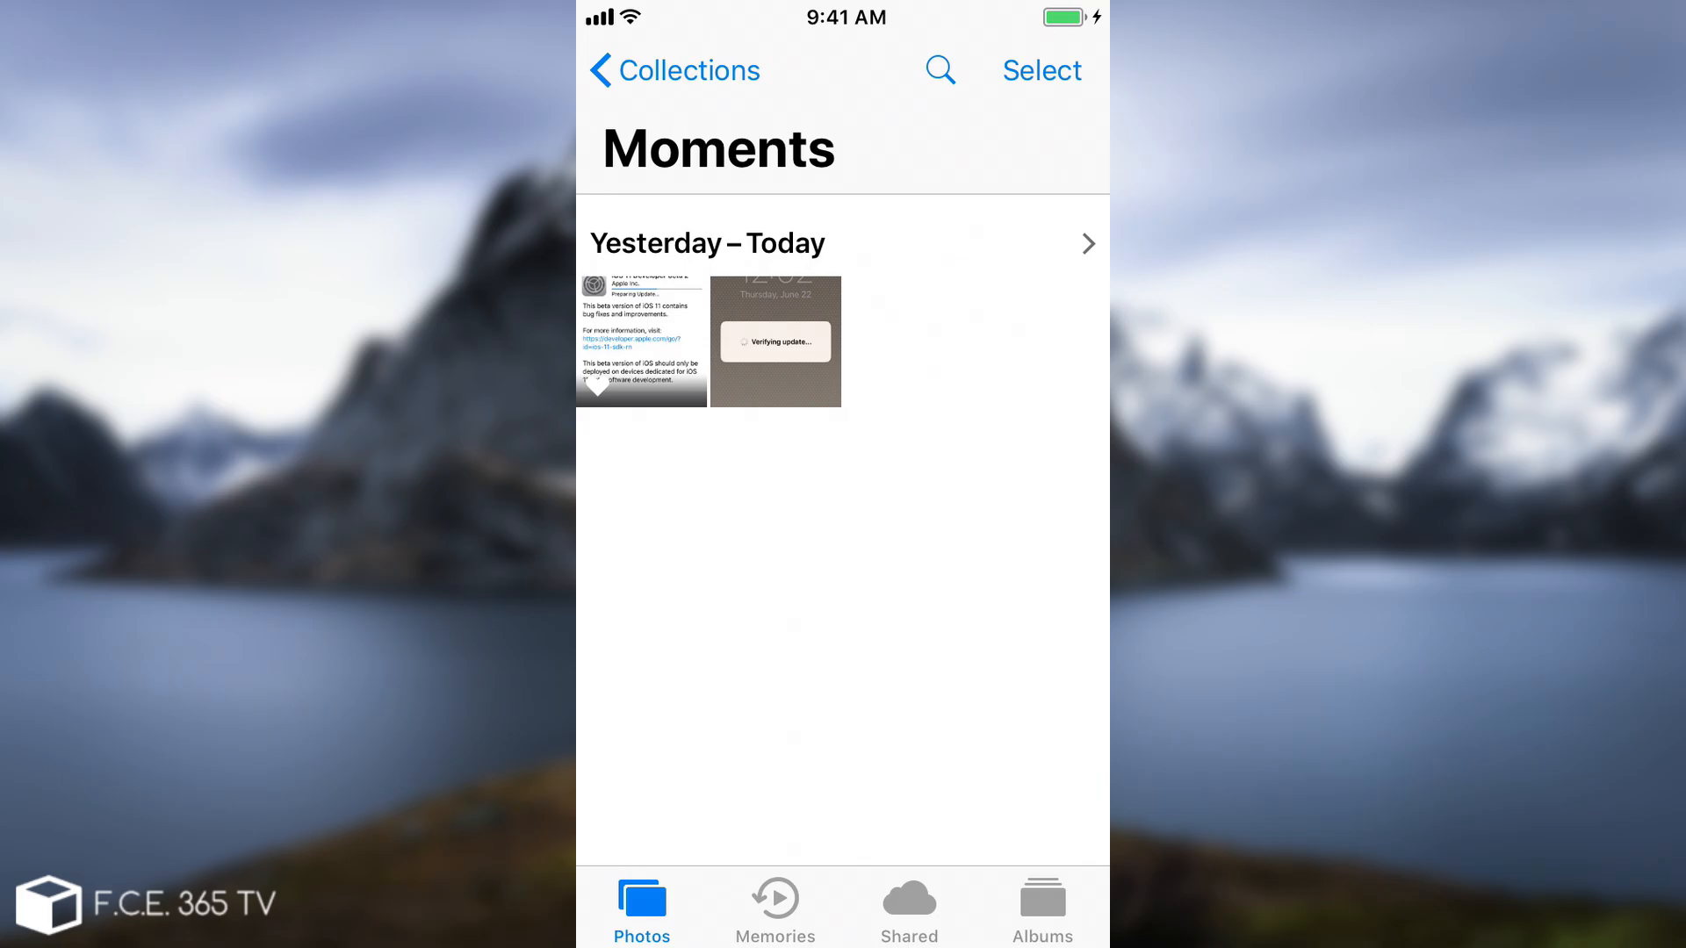
{"action": "left_click", "coordinate": [638, 341]}
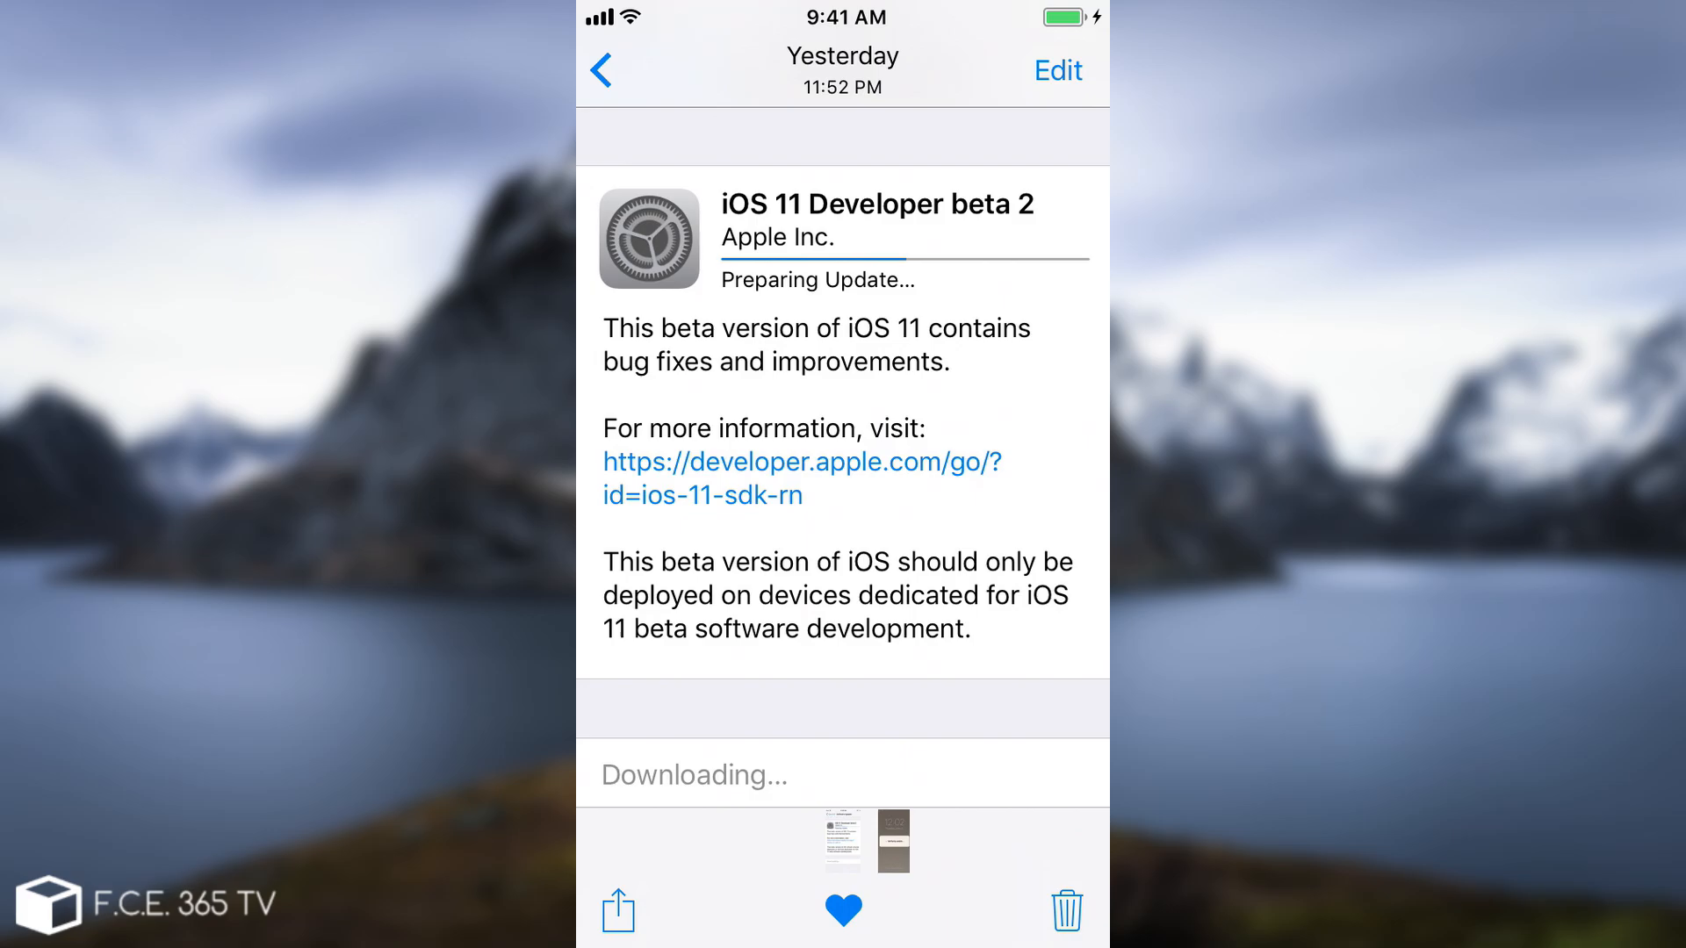
Scroll to the screenshot's Related section and return to the Moments overview.
{"action": "left_click", "coordinate": [1057, 70]}
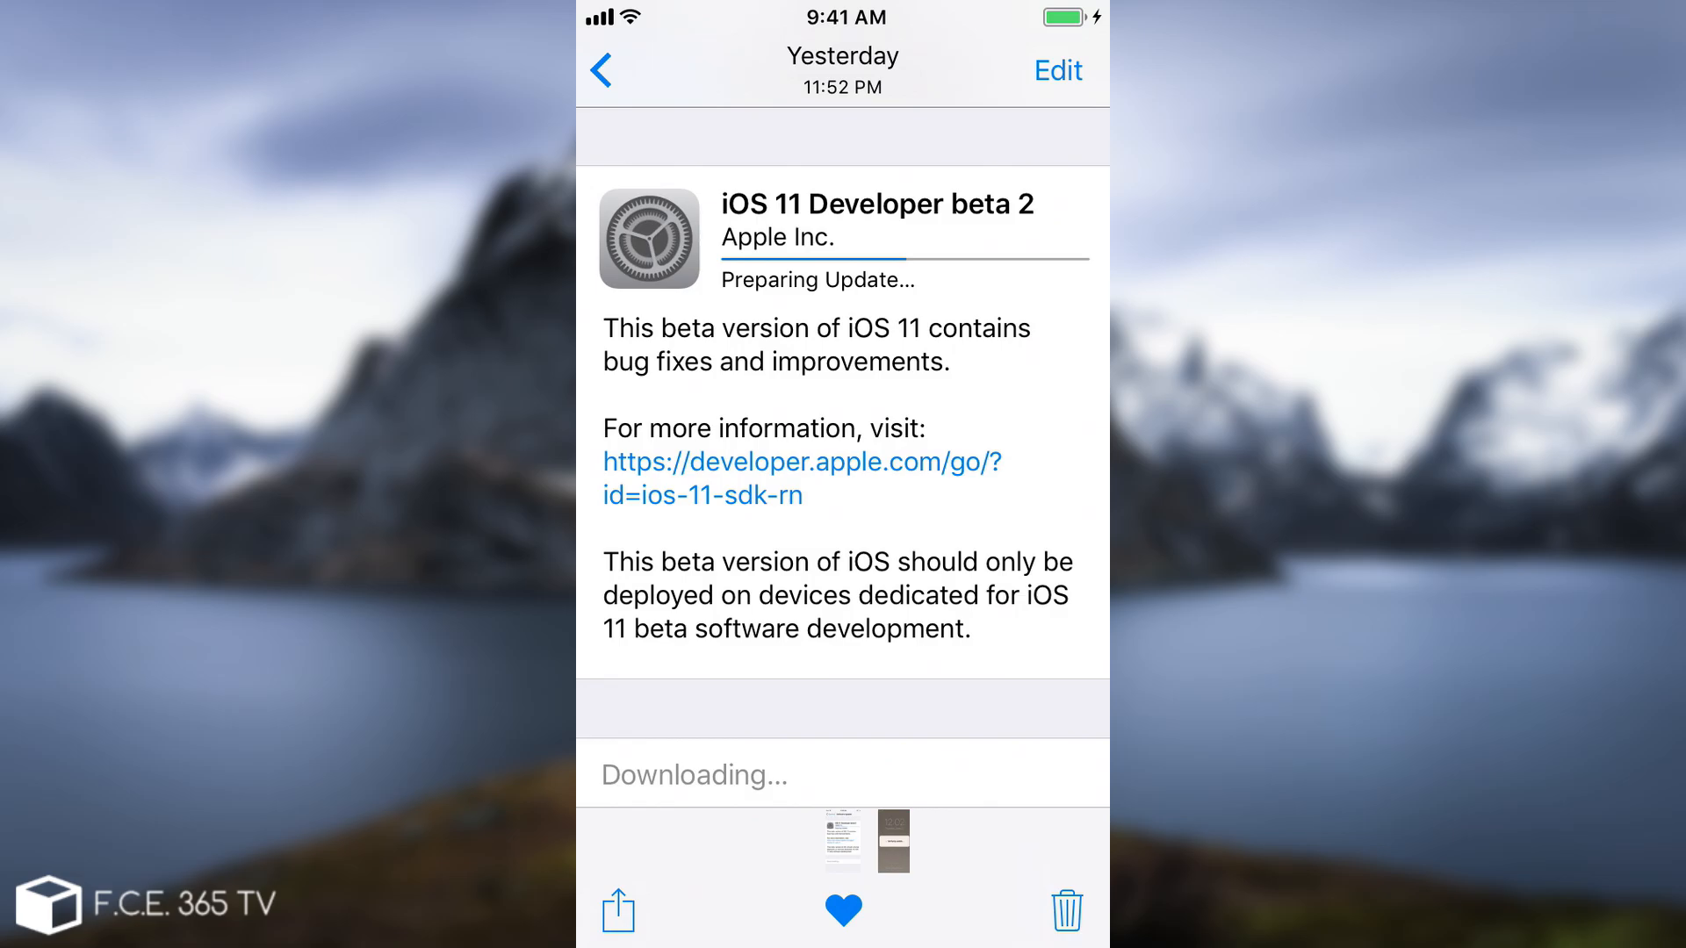
{"action": "scroll", "scroll_direction": "down", "scroll_amount": 3}
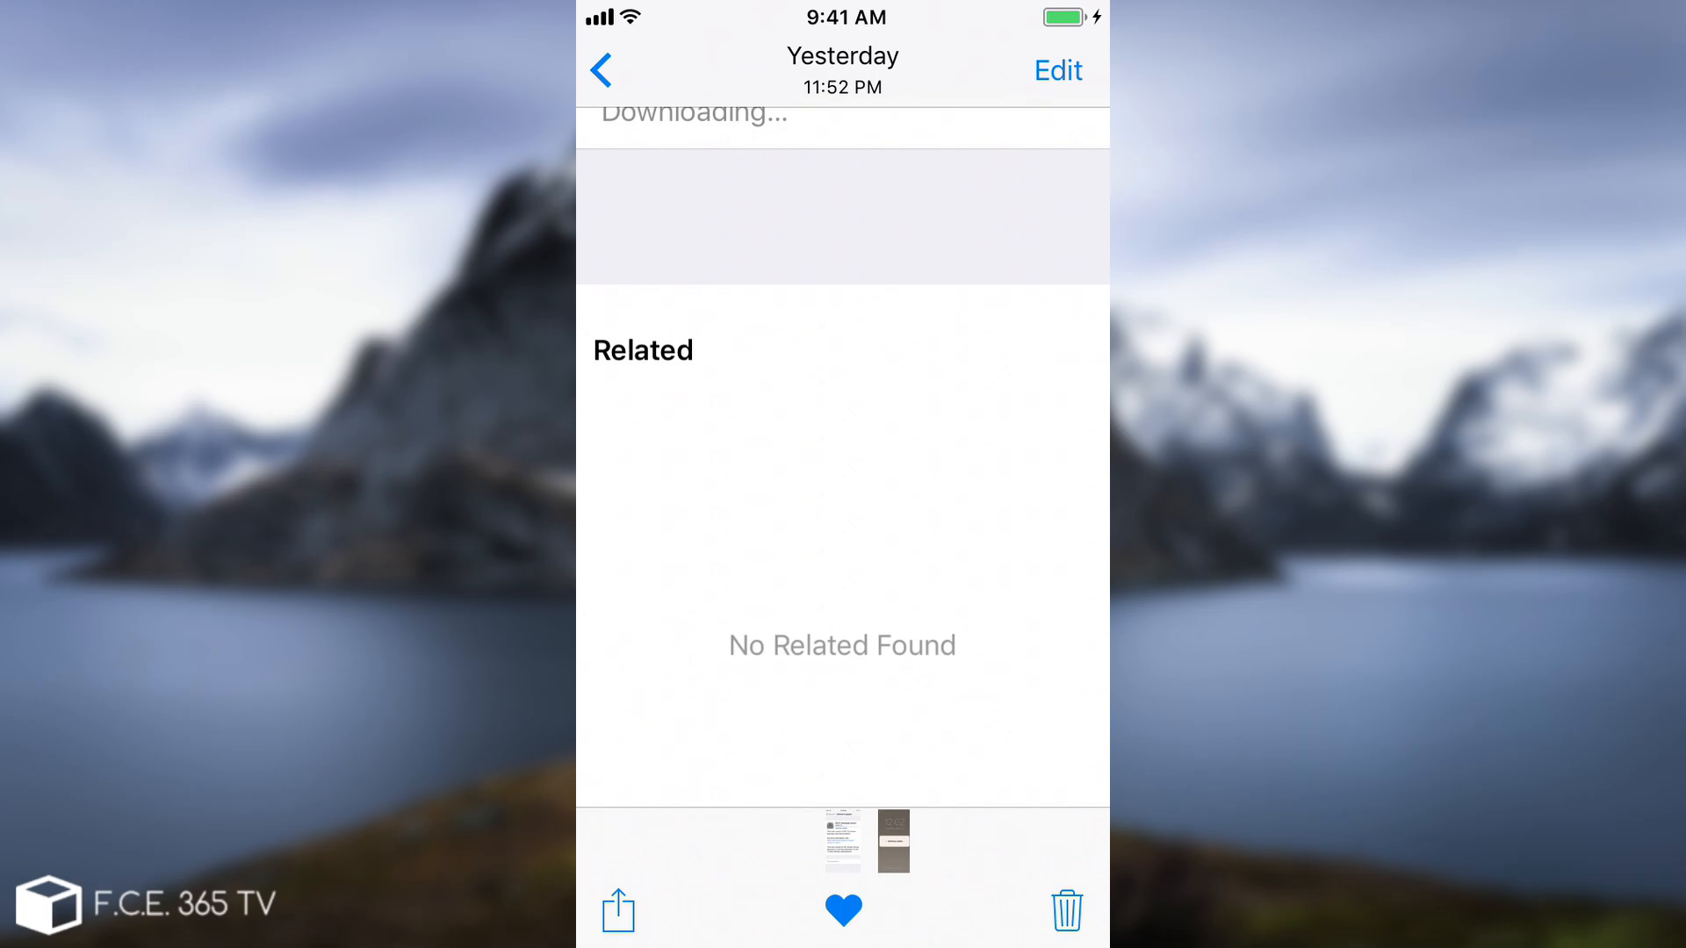
{"action": "left_click", "coordinate": [600, 70]}
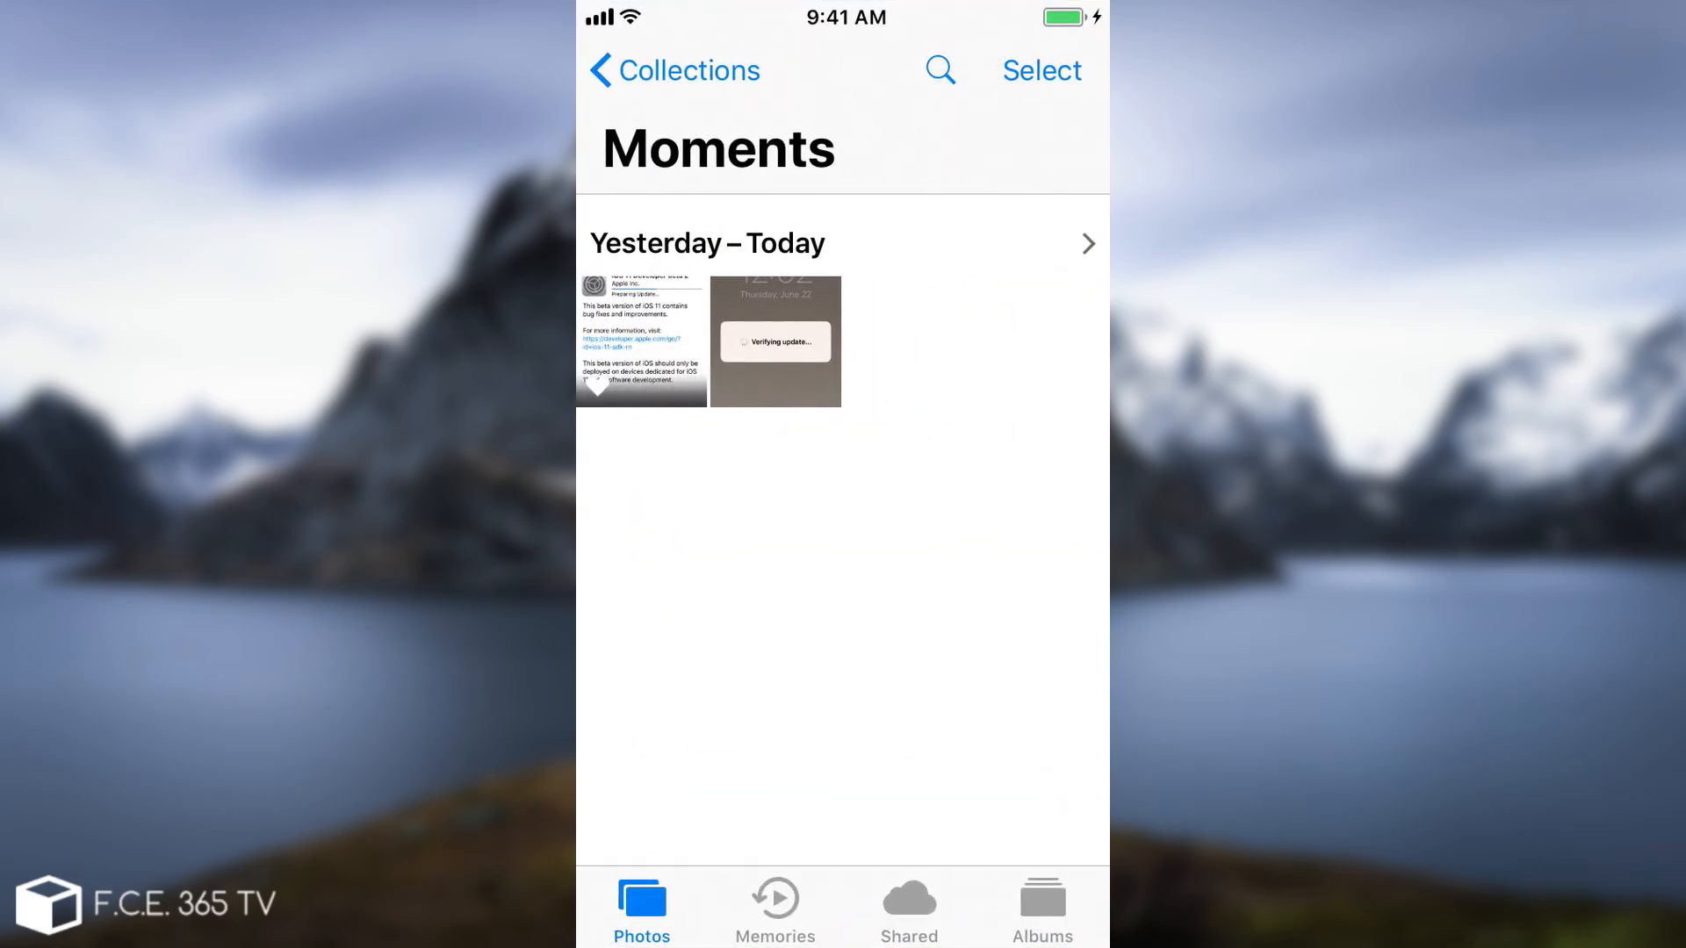
Open Control Center and toggle the flashlight on, off, then back on.
{"action": "key", "text": "home"}
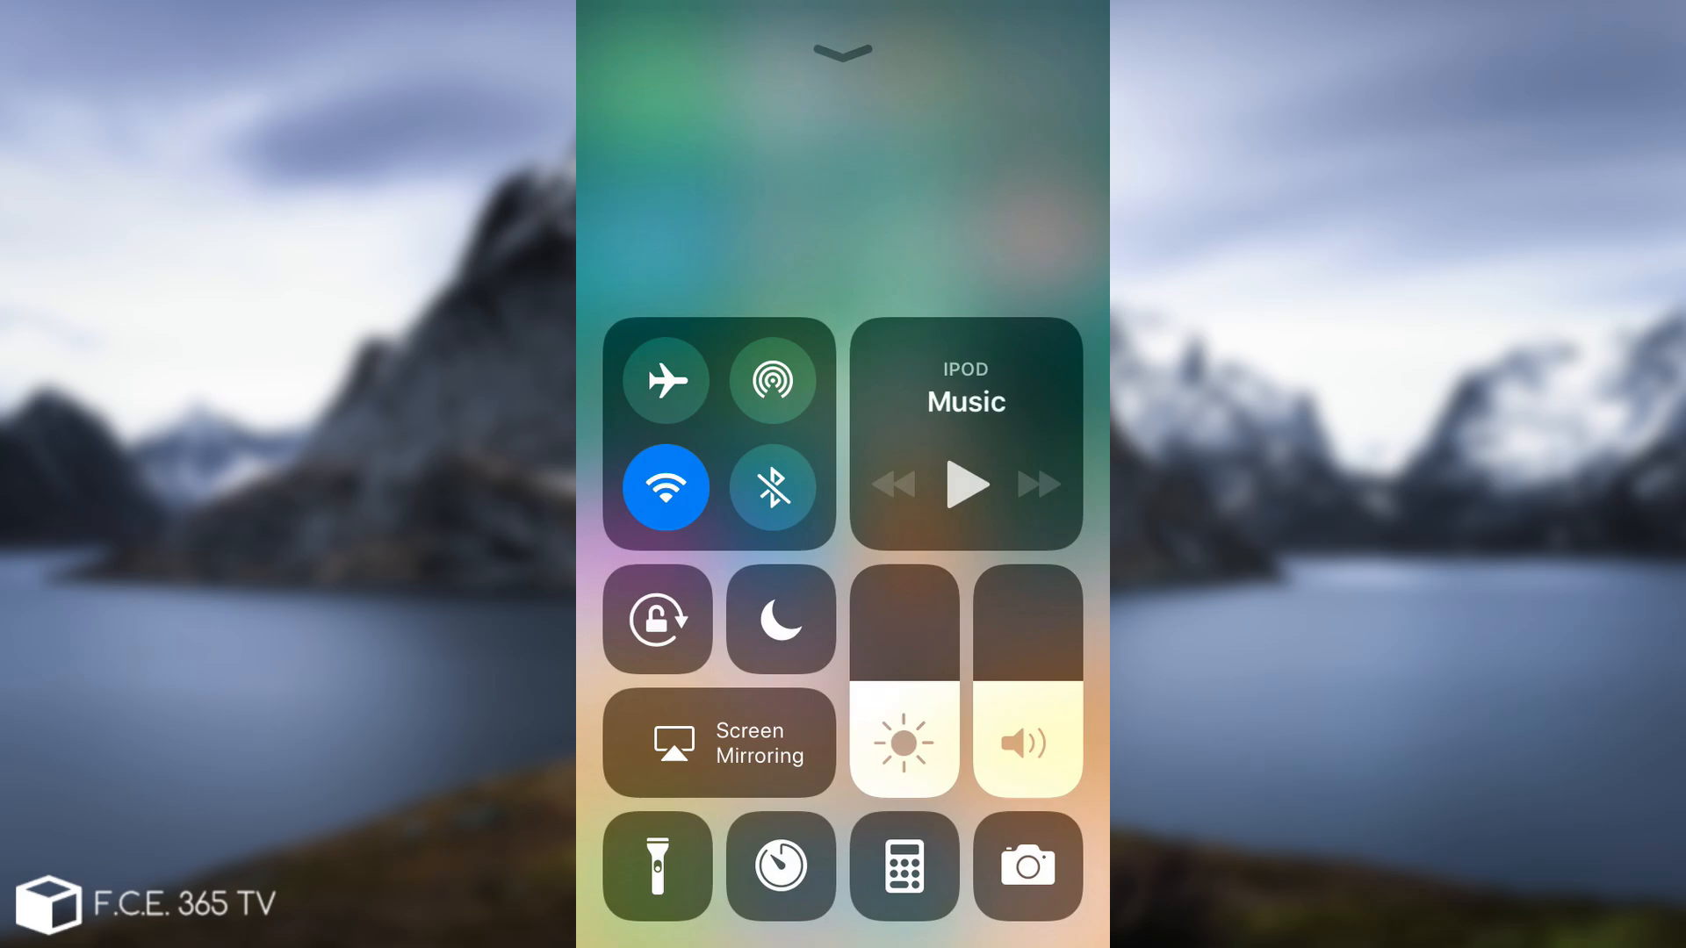
{"action": "left_click", "coordinate": [657, 866]}
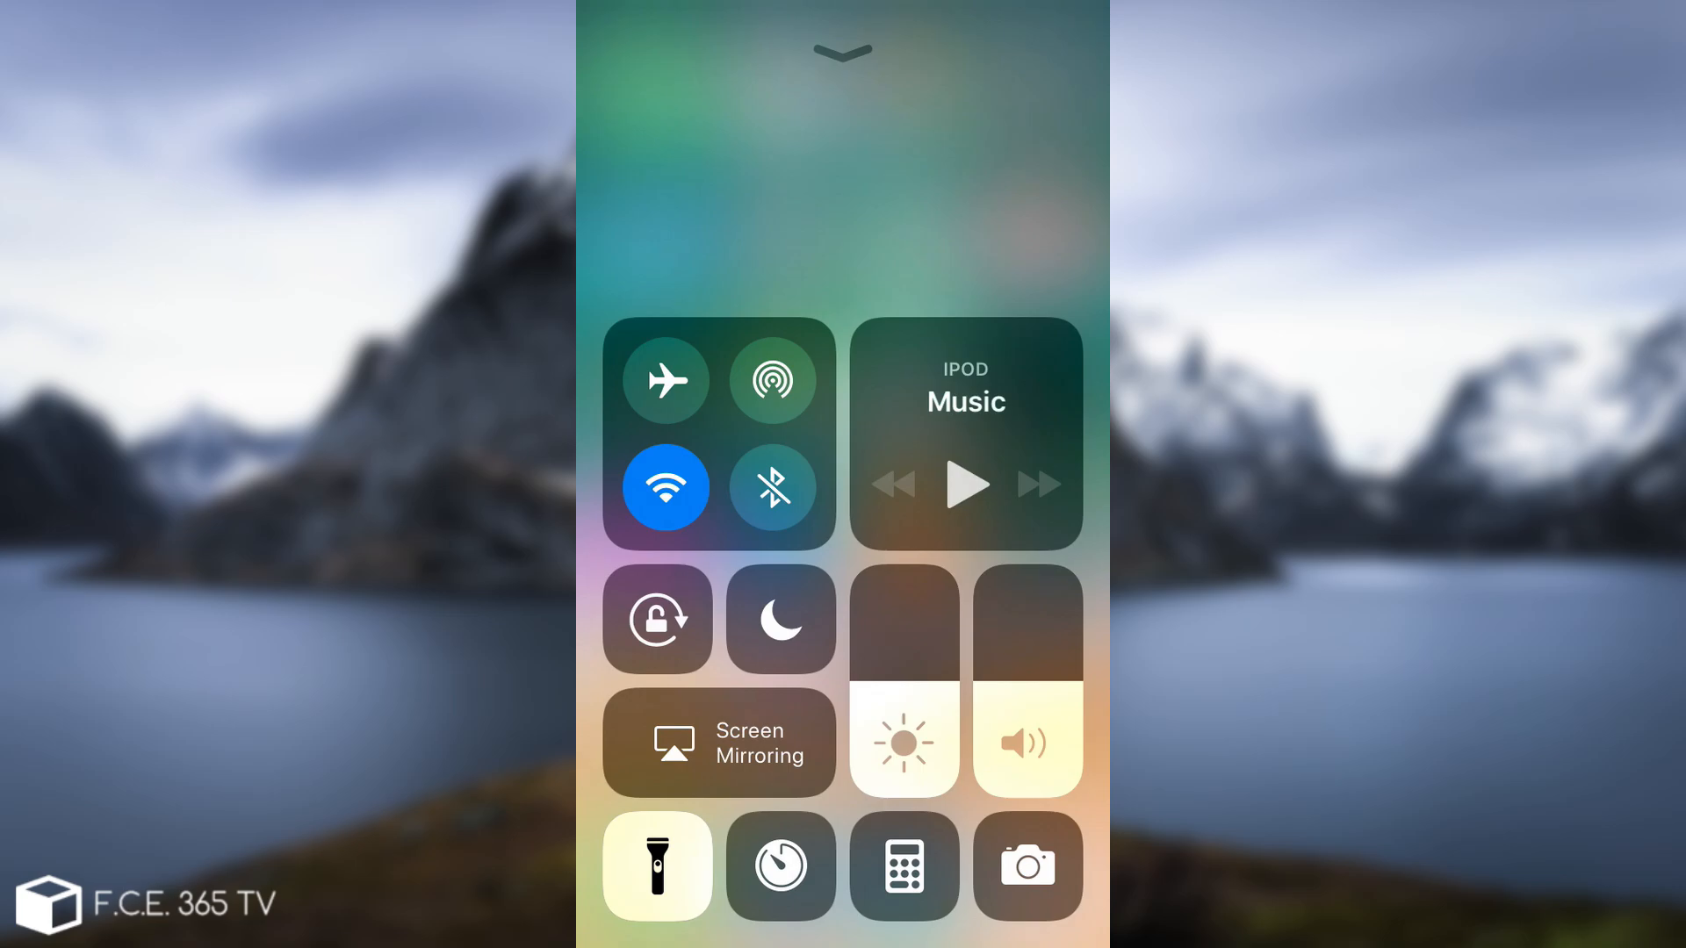
{"action": "left_click", "coordinate": [656, 866]}
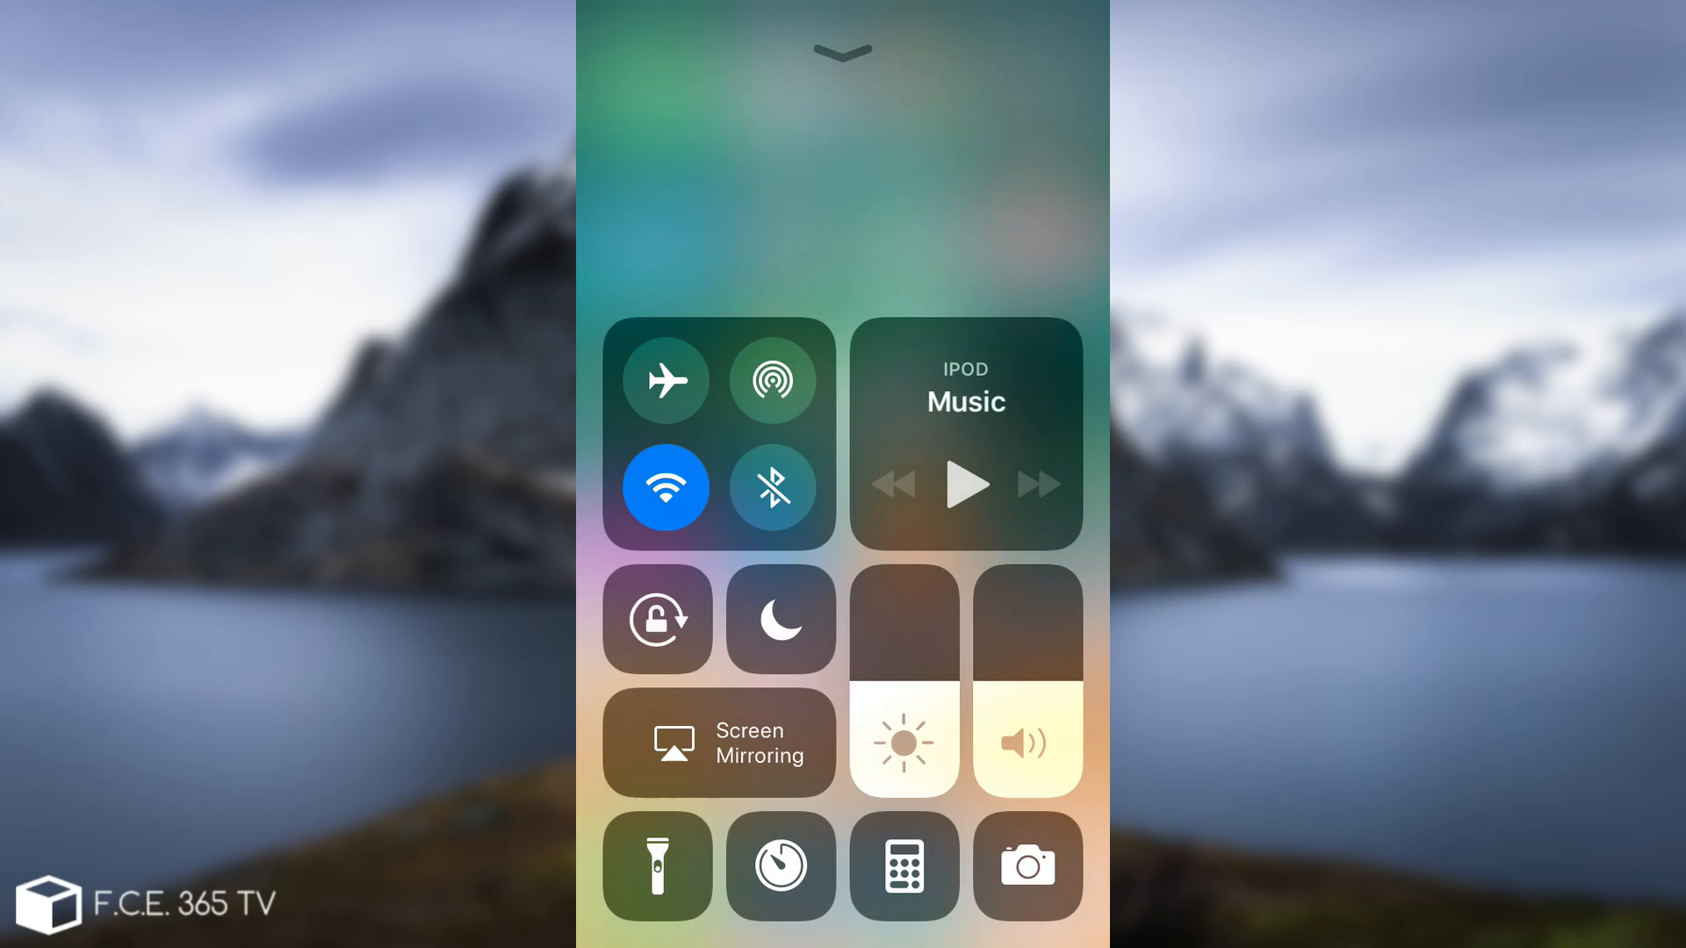
{"action": "left_click", "coordinate": [657, 866]}
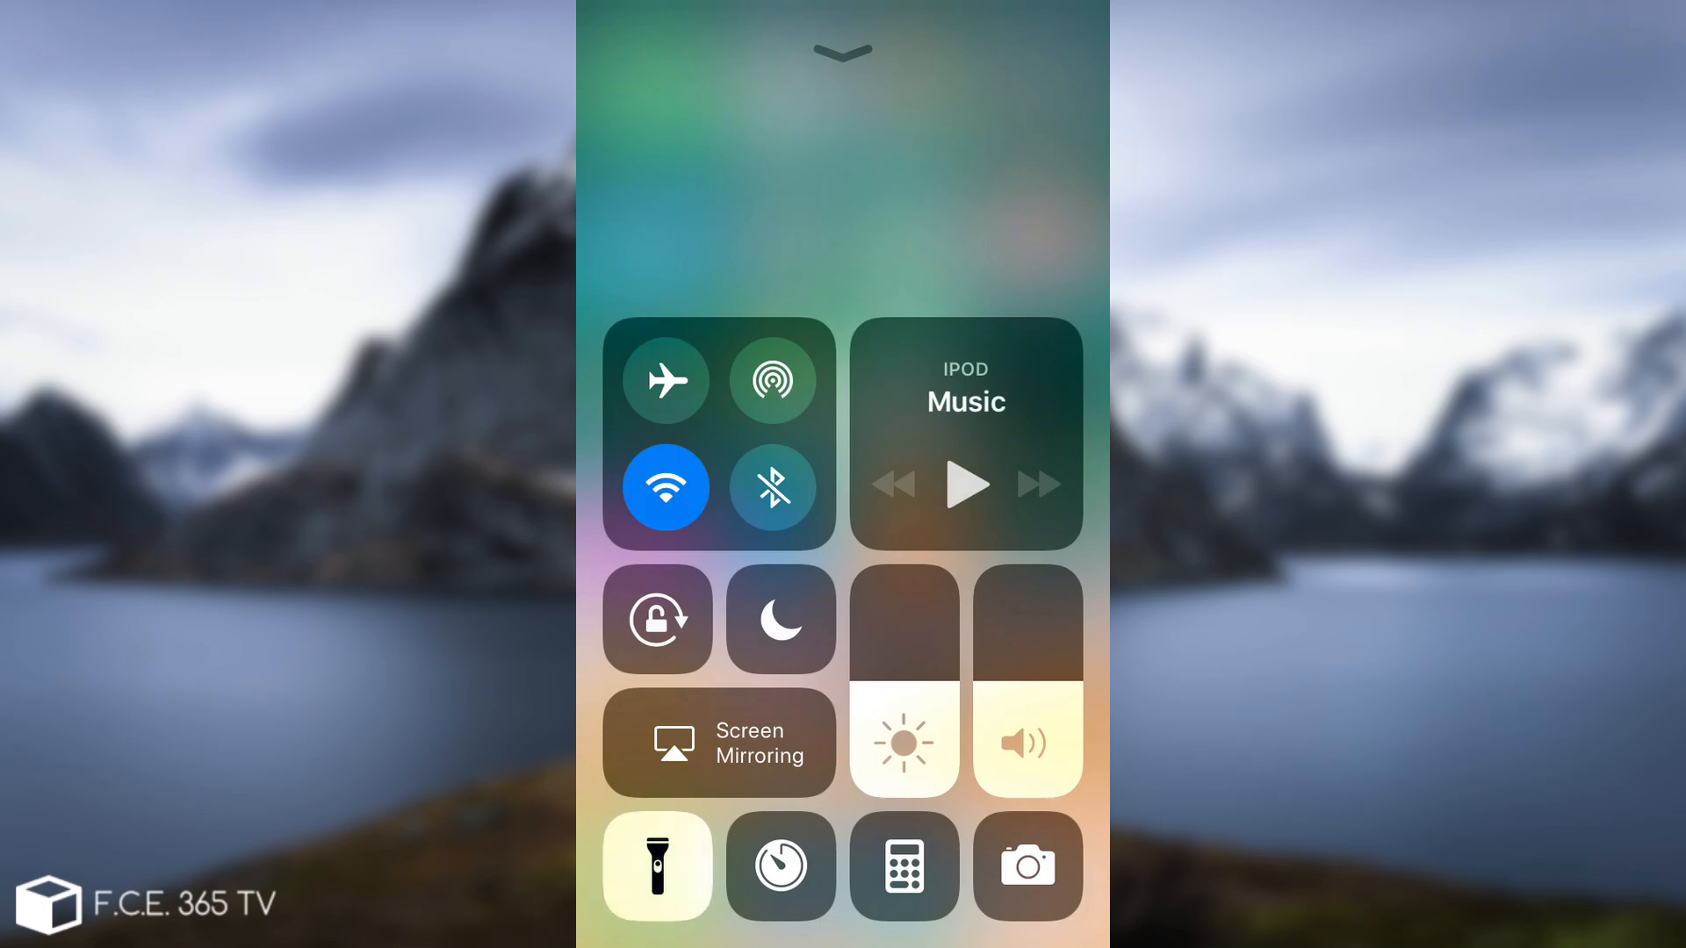
{"action": "left_click", "coordinate": [657, 866]}
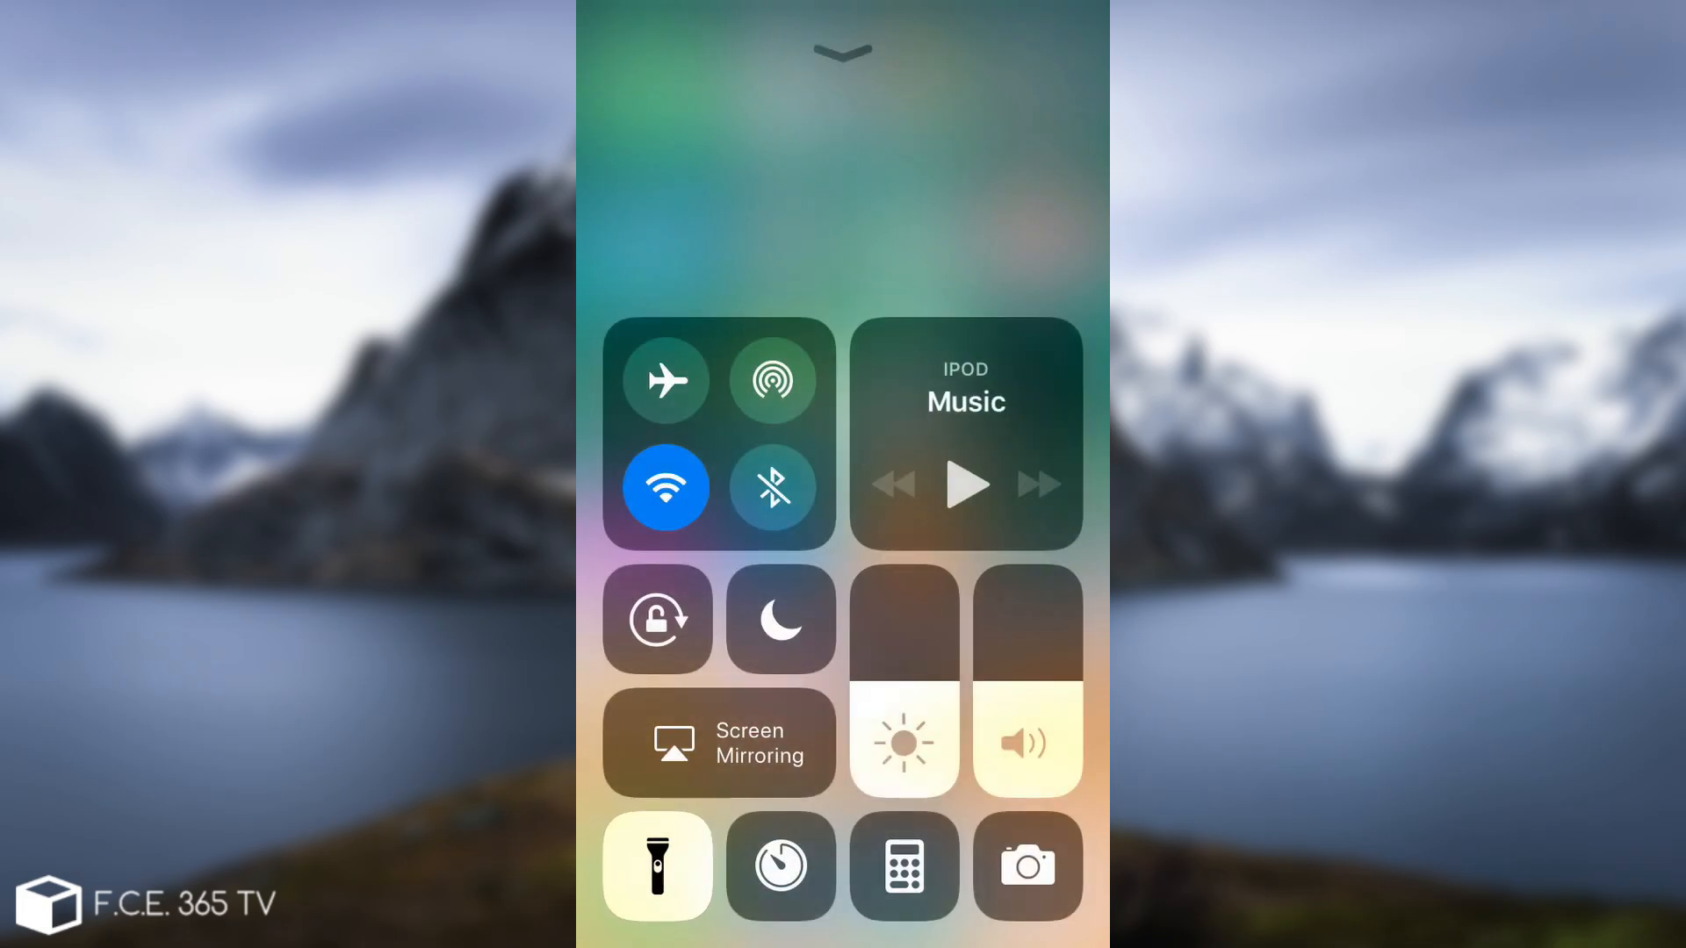
Turn the flashlight off, switch Bluetooth on, and dismiss Control Center.
{"action": "left_click", "coordinate": [657, 864]}
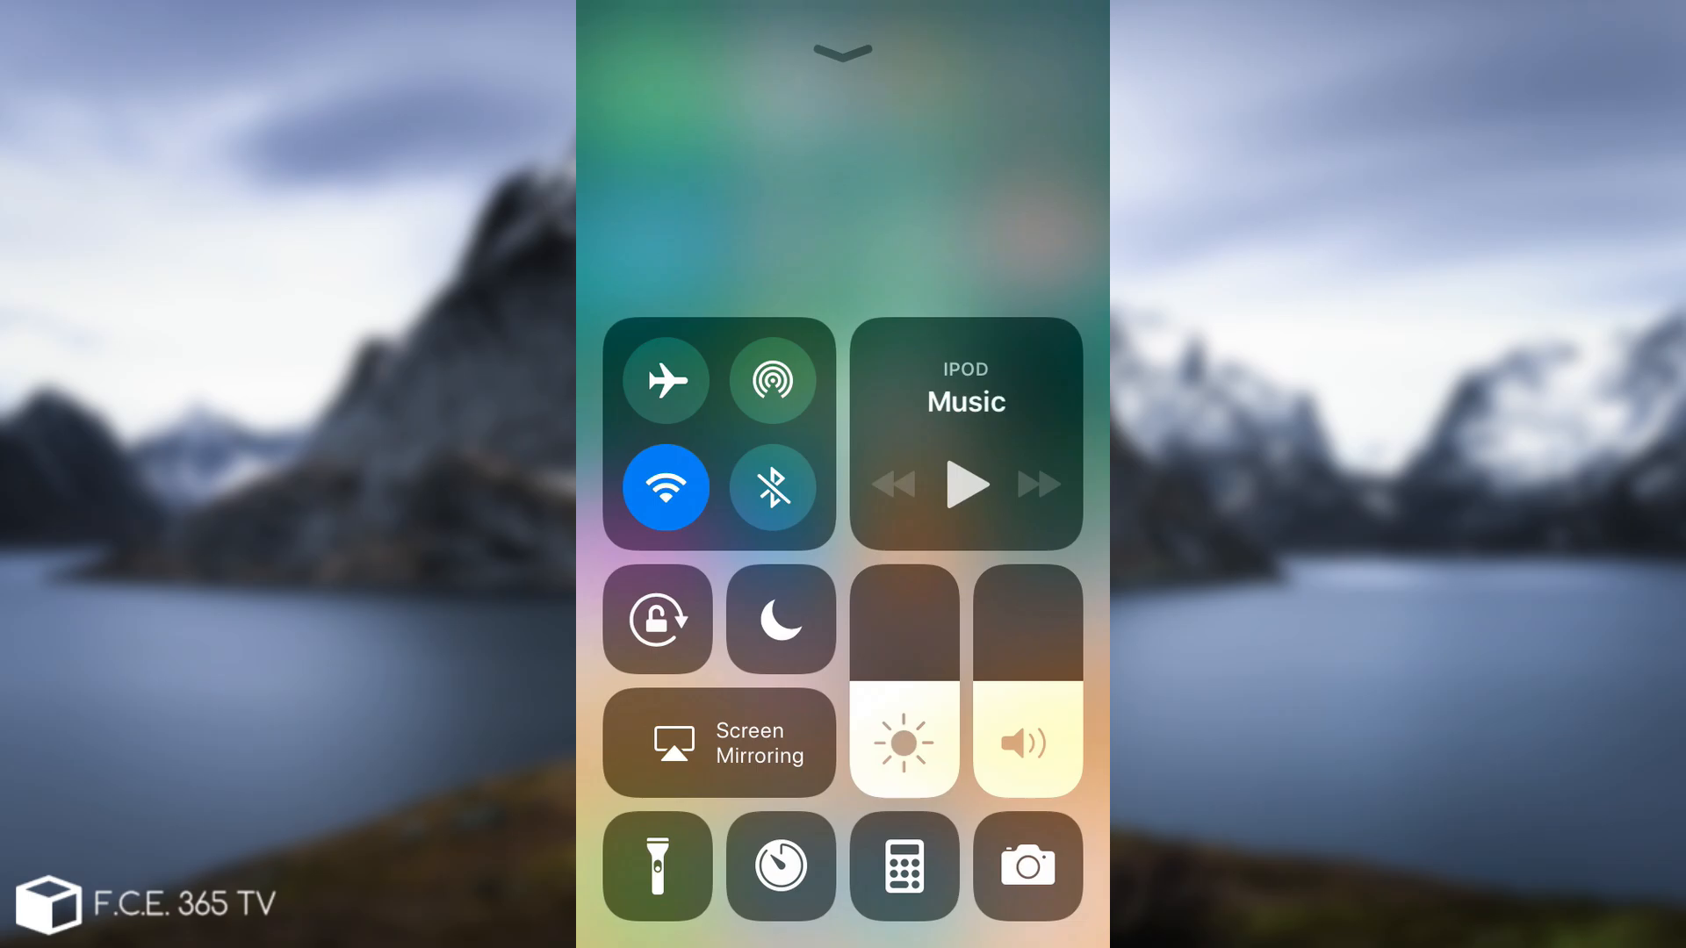
{"action": "left_click", "coordinate": [842, 52]}
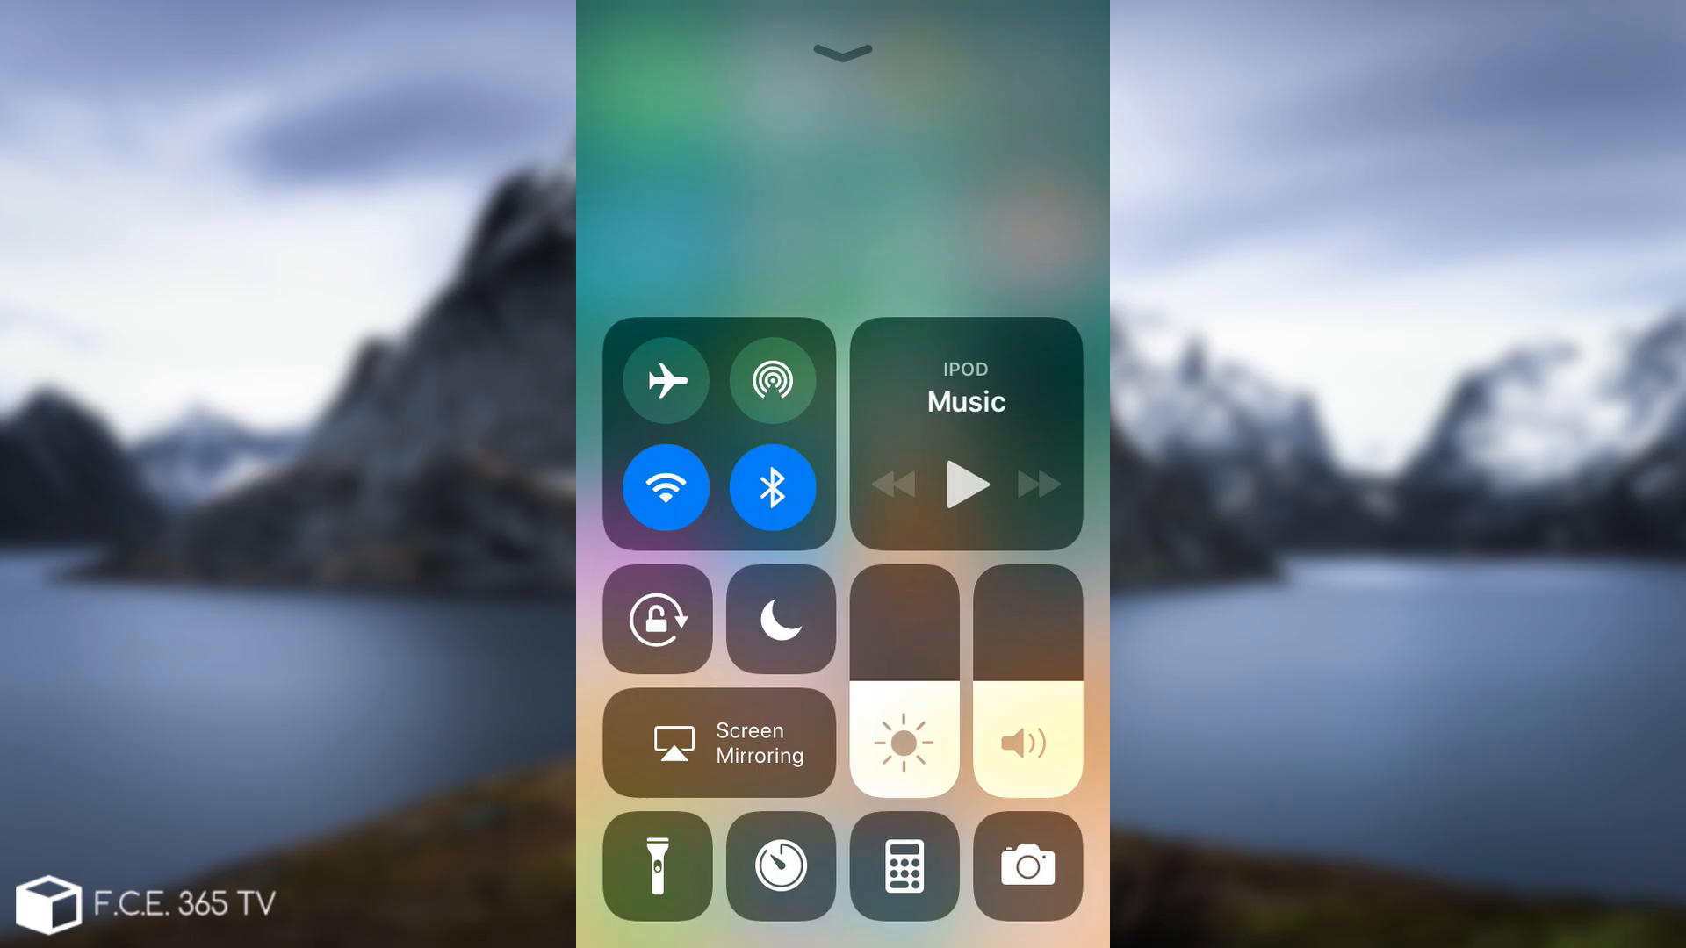
{"action": "left_click", "coordinate": [842, 52]}
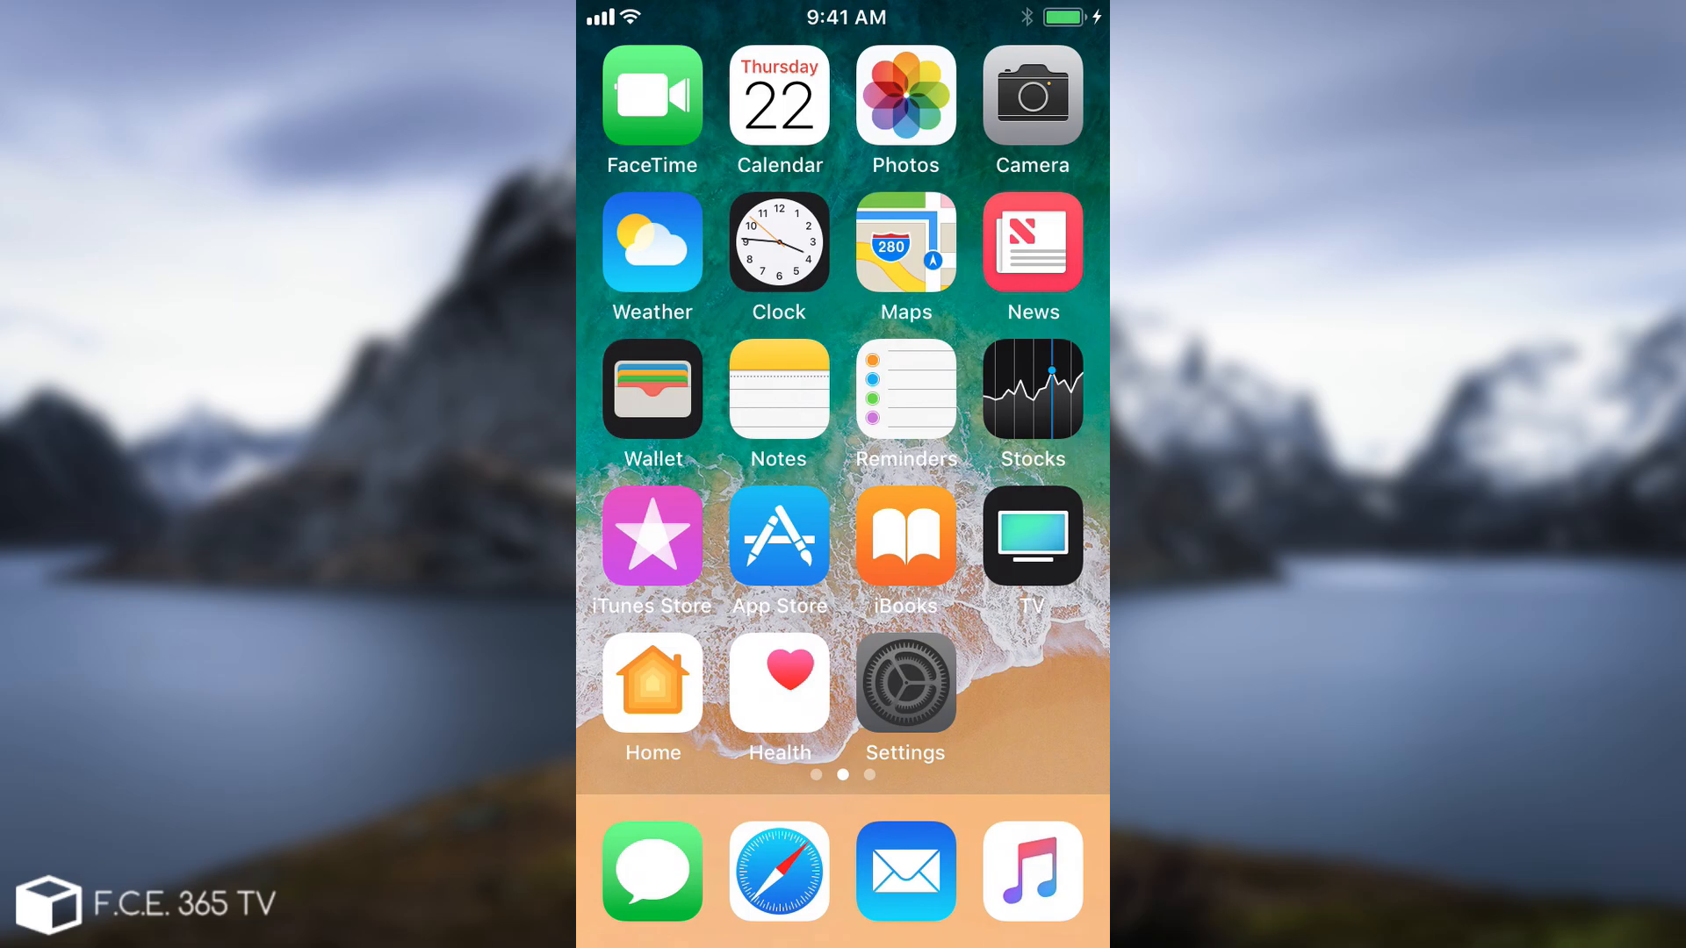
Open Settings, switch Bluetooth off, and bring up the App Switcher.
{"action": "left_click", "coordinate": [904, 684]}
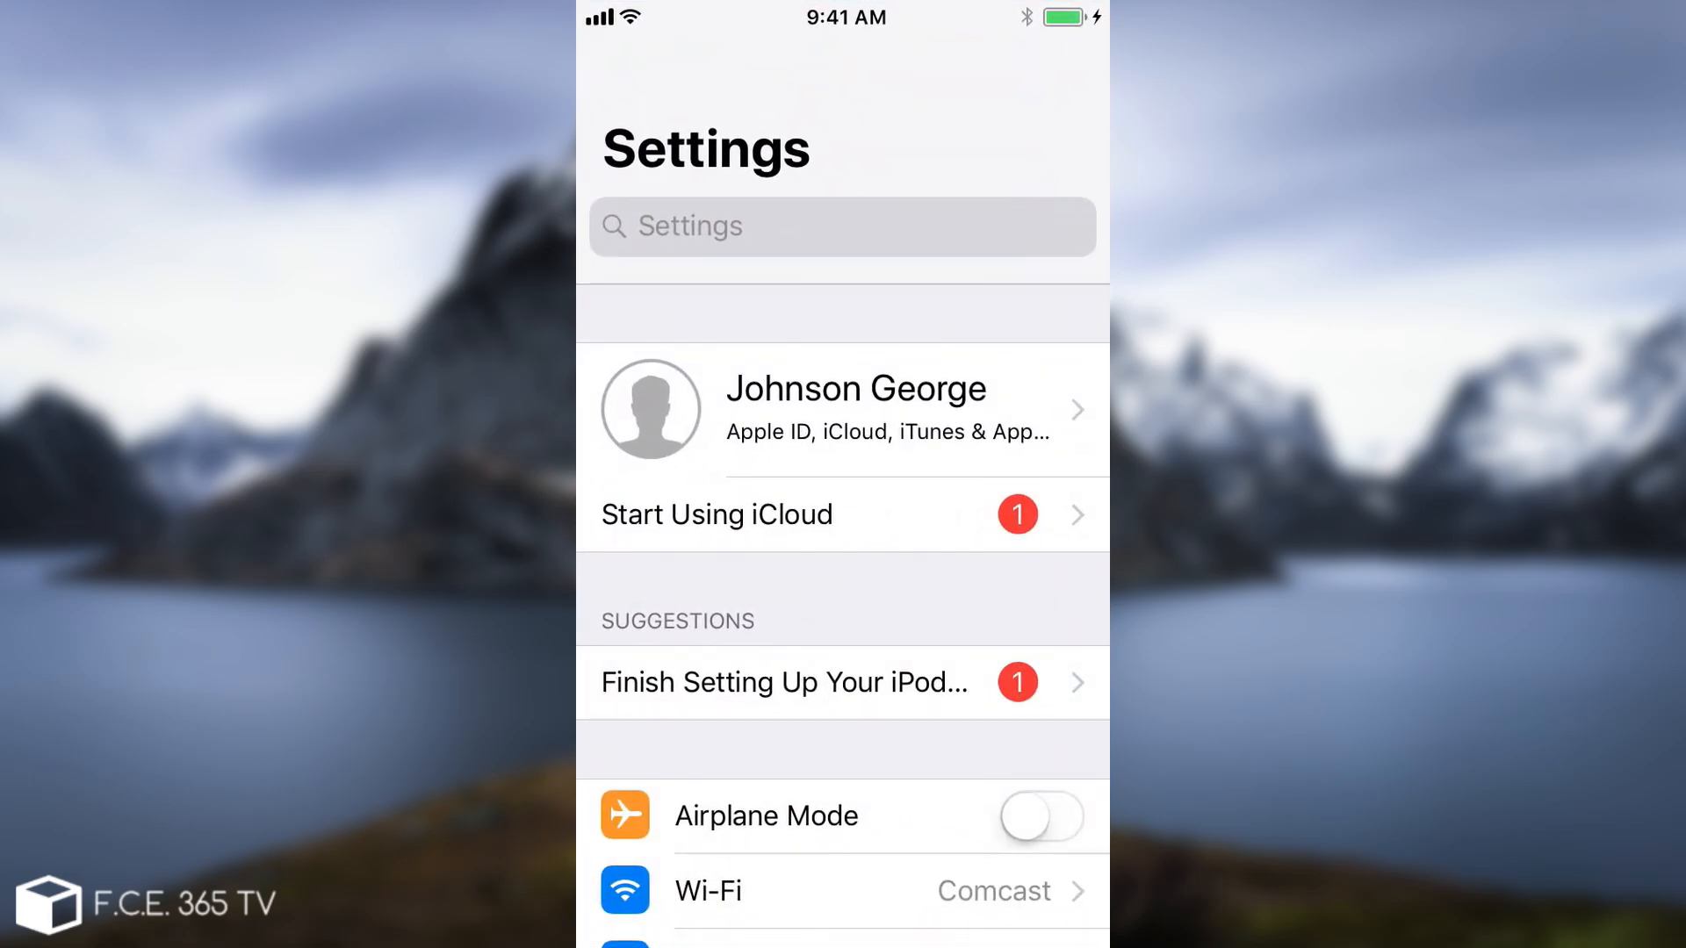
{"action": "scroll", "scroll_direction": "down", "scroll_amount": 3}
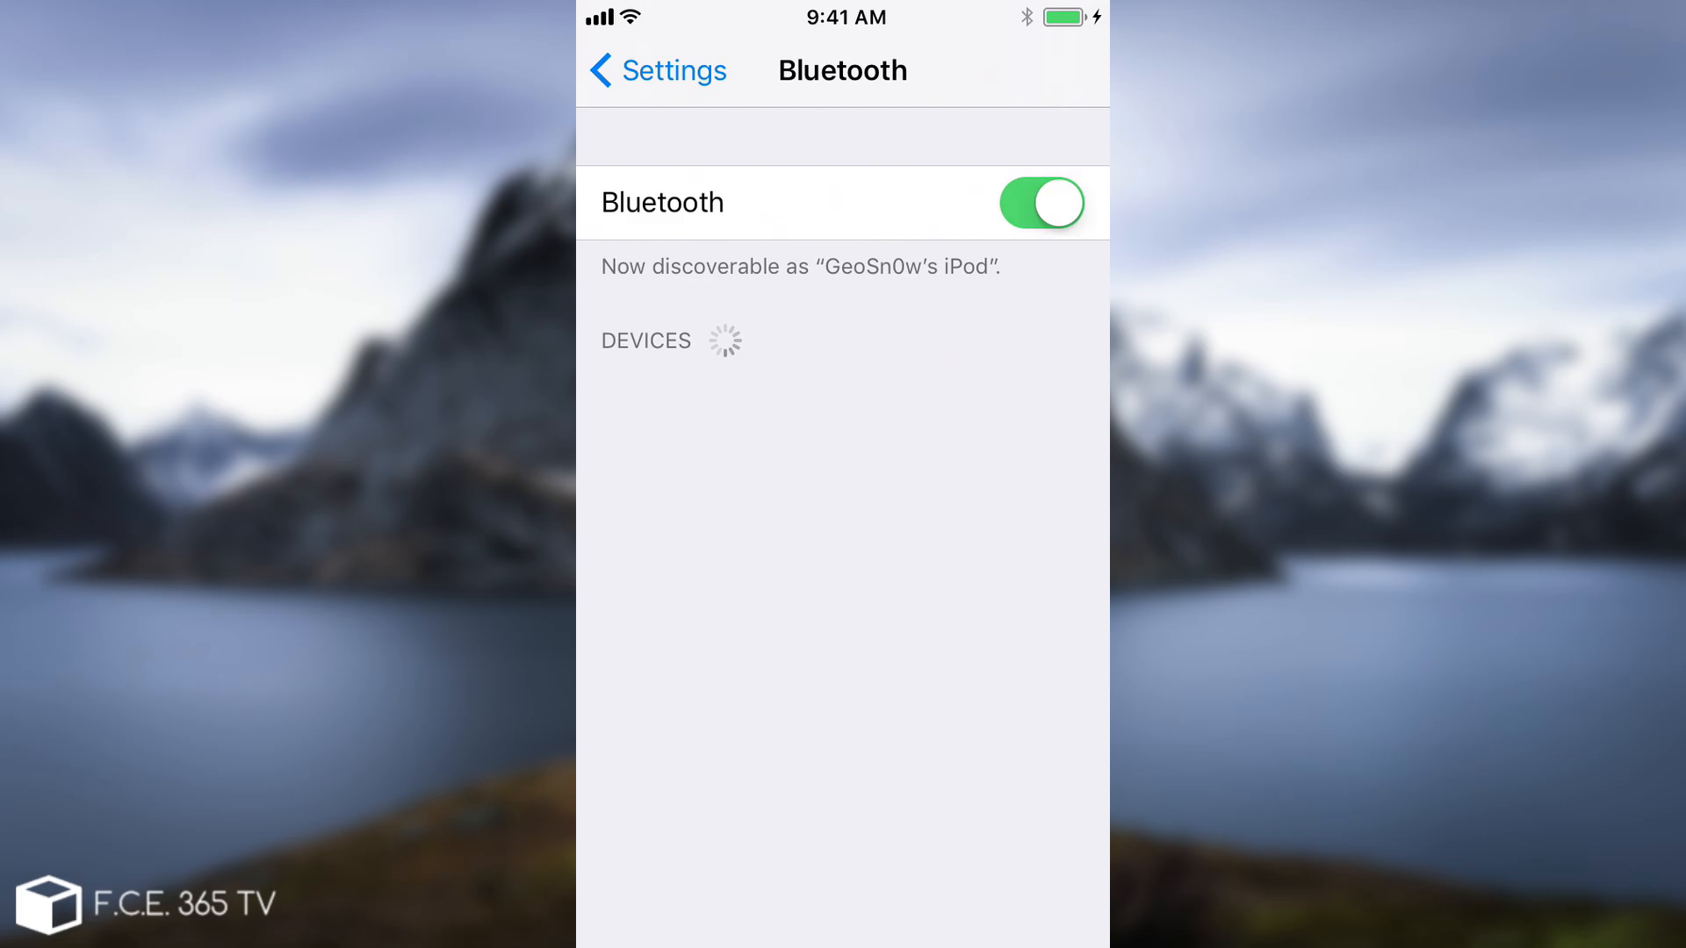
{"action": "left_click", "coordinate": [657, 70]}
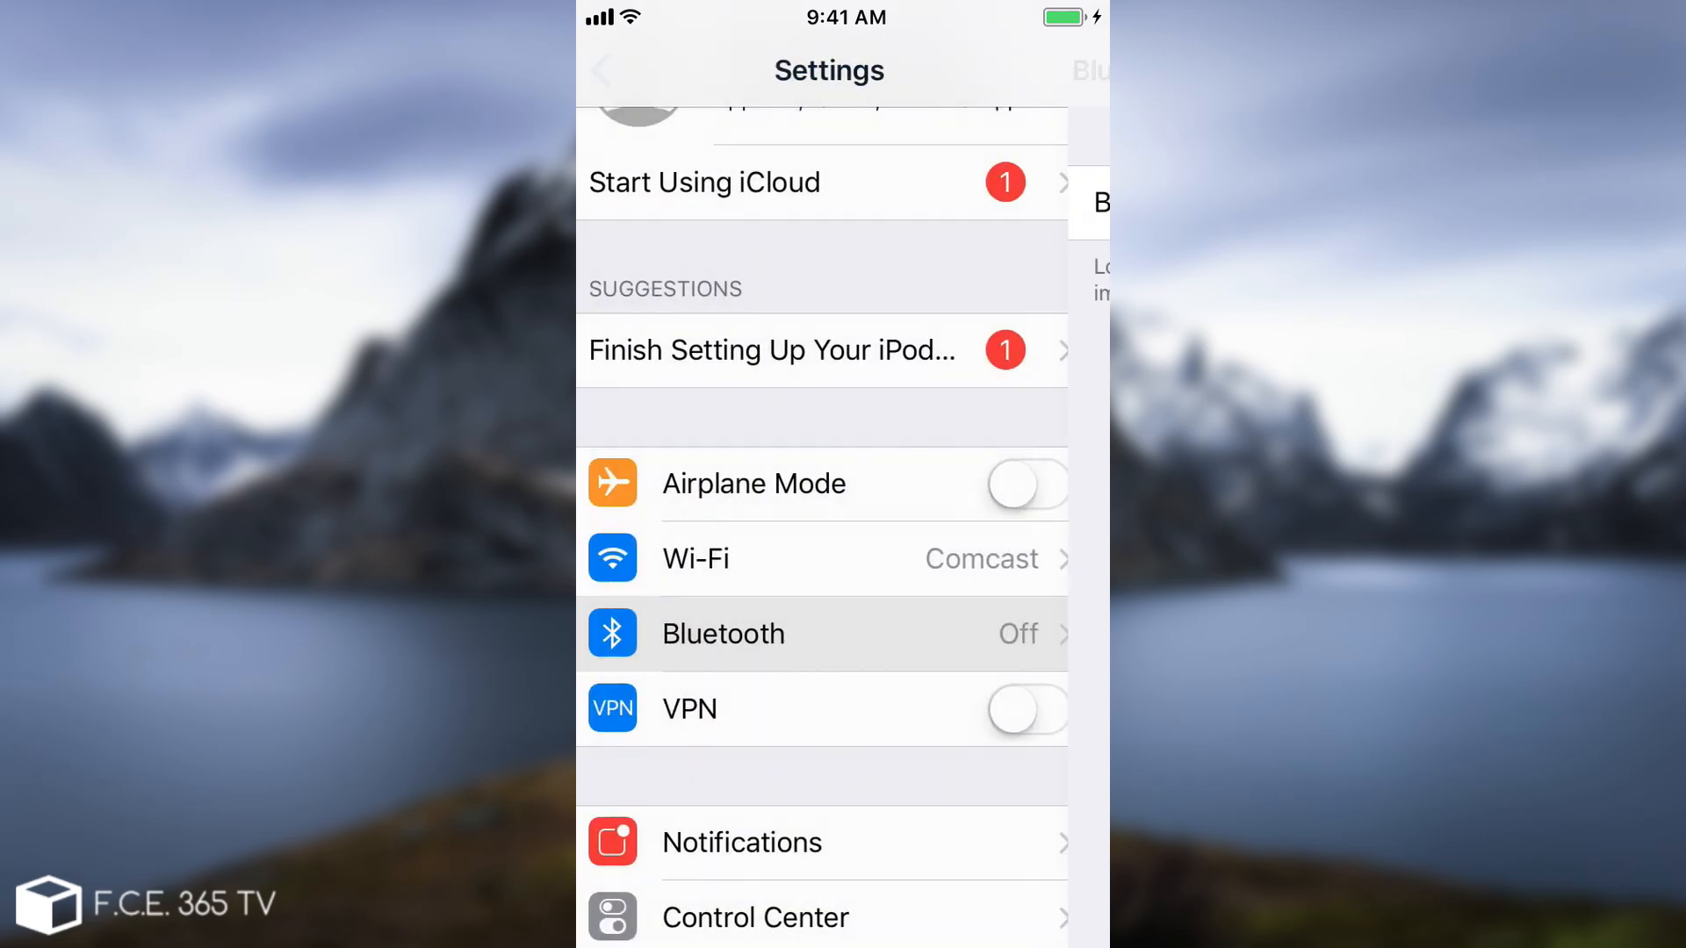
{"action": "scroll", "scroll_direction": "down", "scroll_amount": 3}
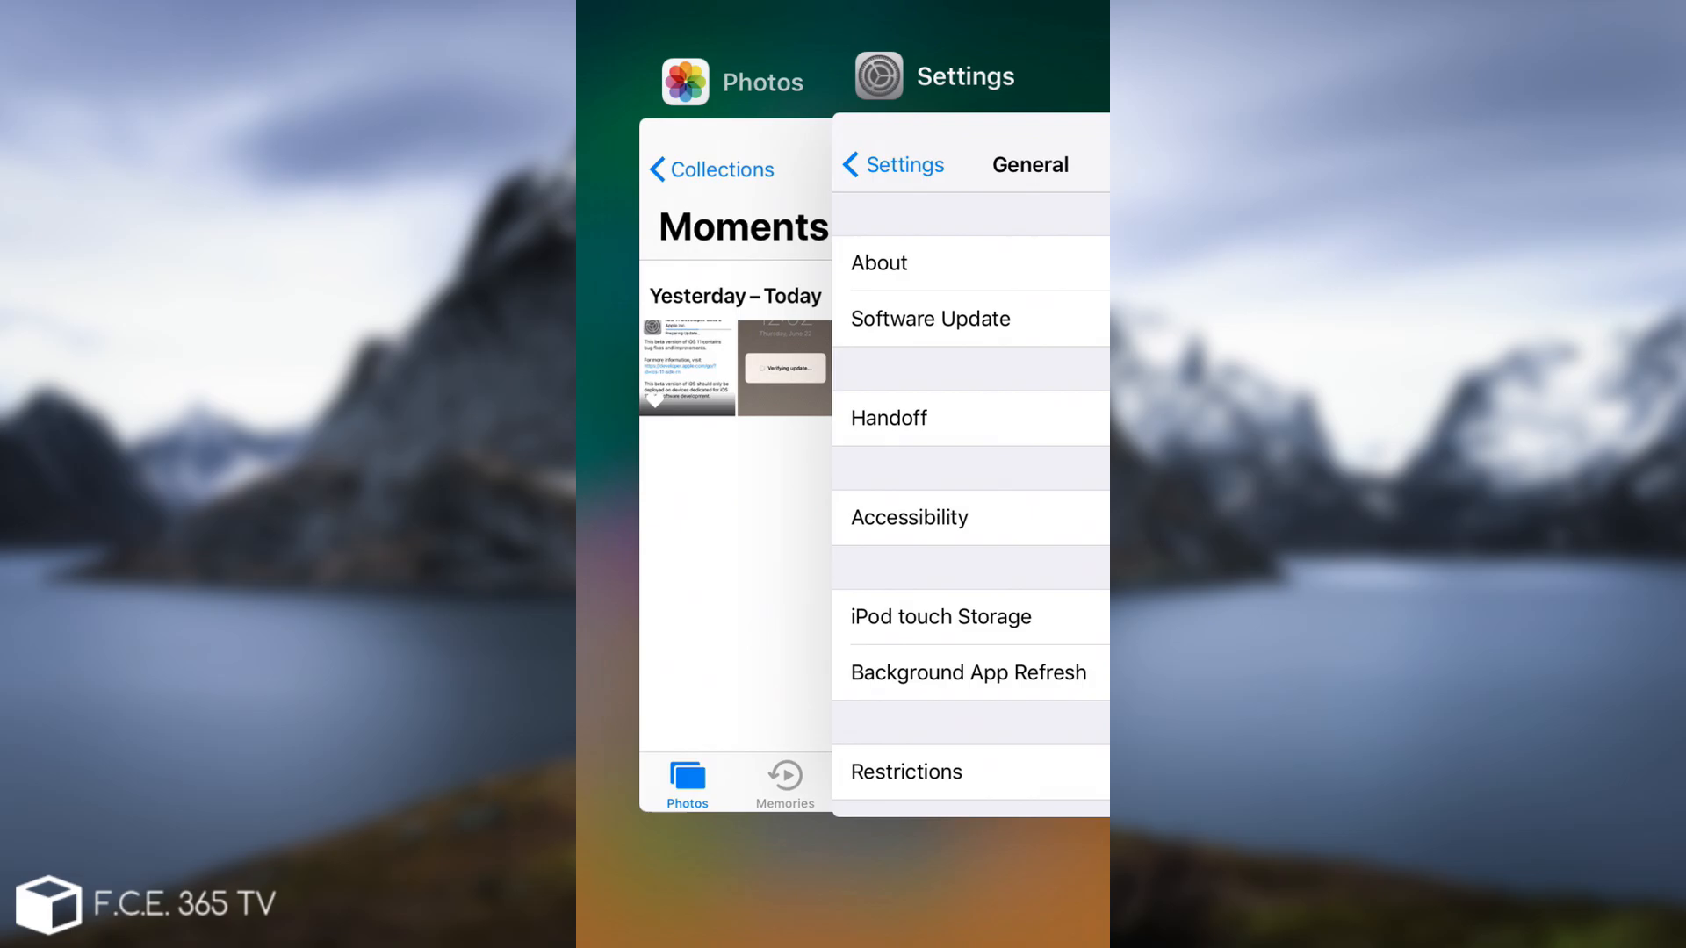
Return home, enable Airplane Mode, and dismiss the data-access warning.
{"action": "key", "text": "home"}
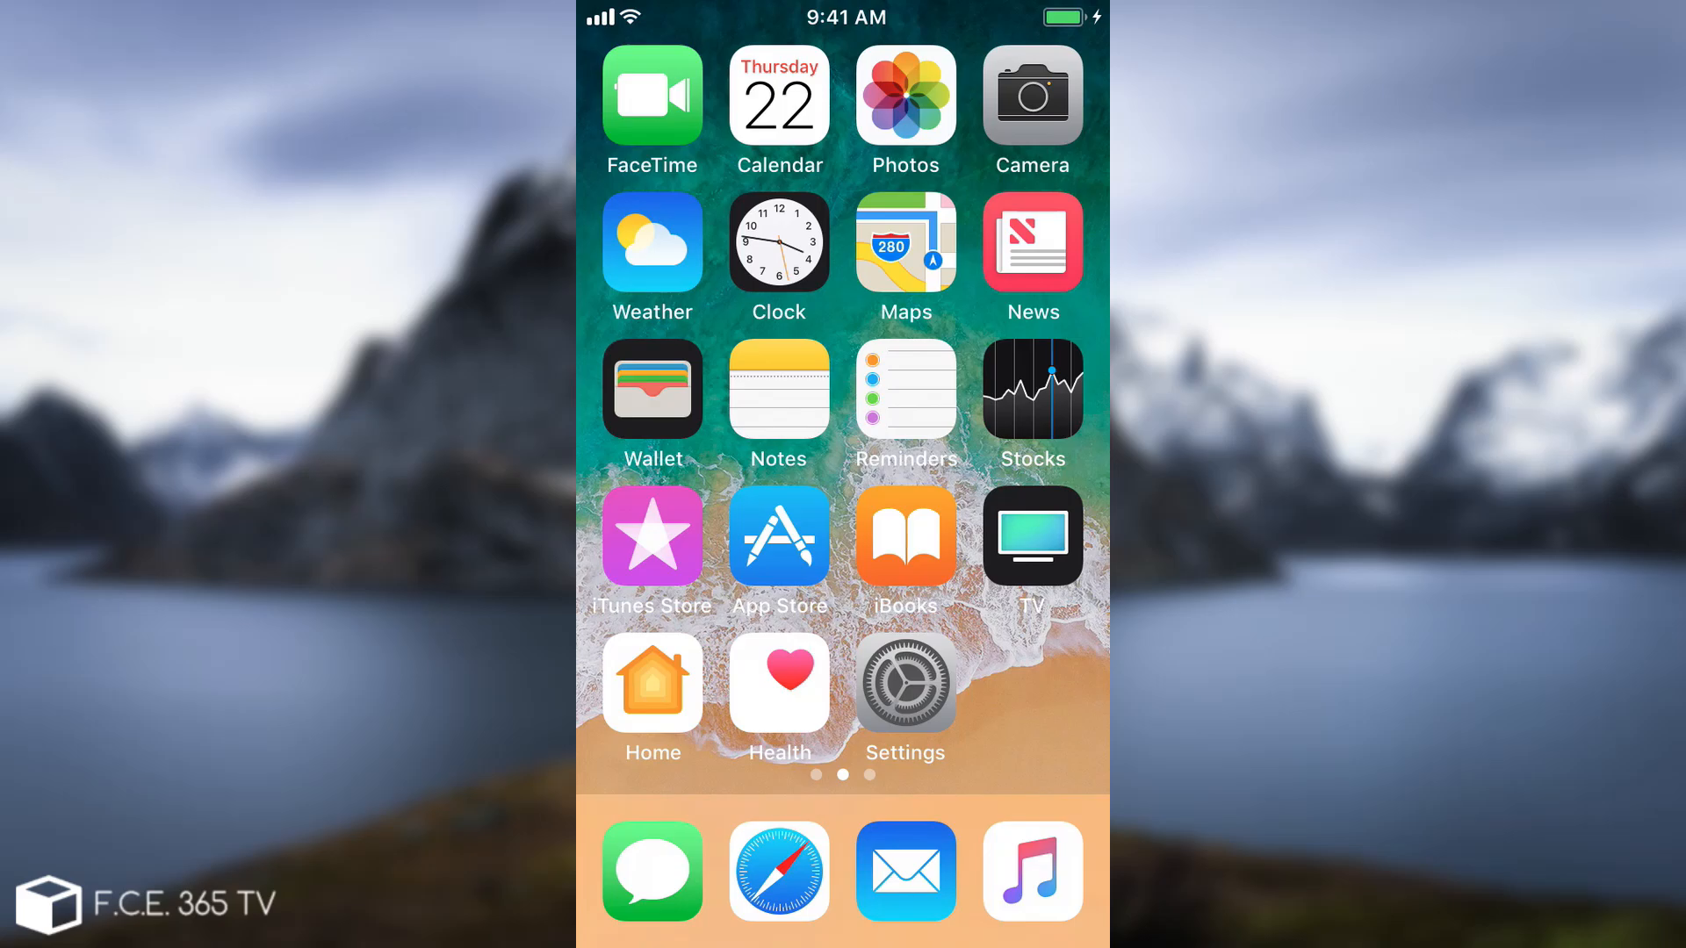
{"action": "left_click", "coordinate": [905, 681]}
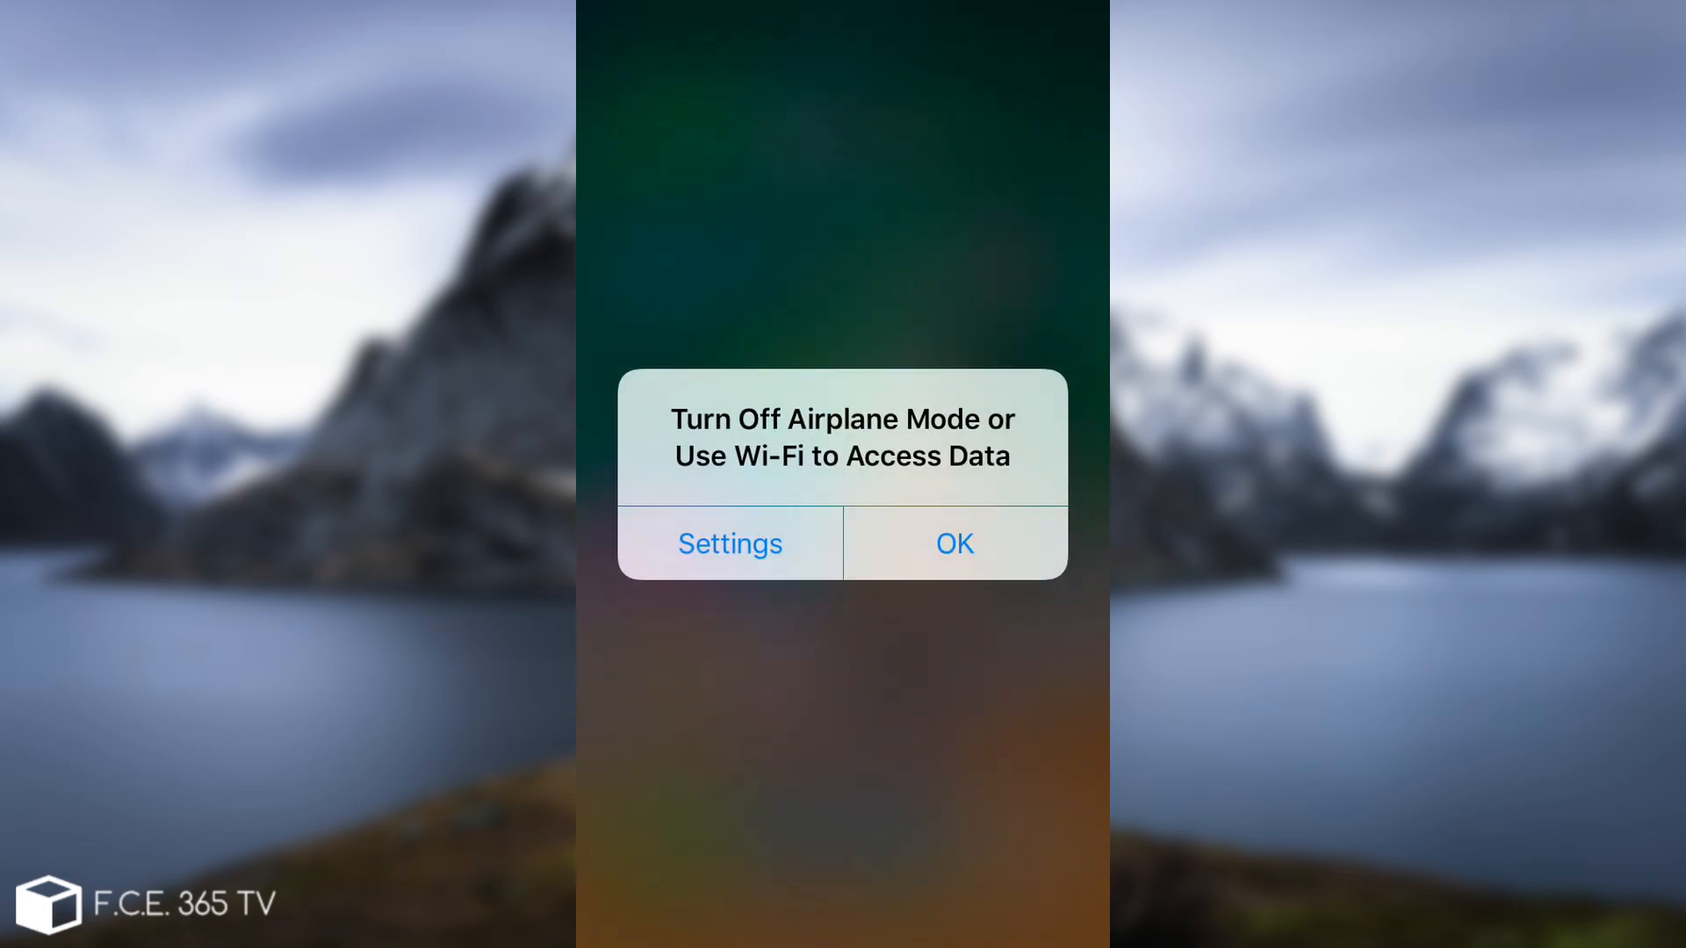
{"action": "left_click", "coordinate": [953, 543]}
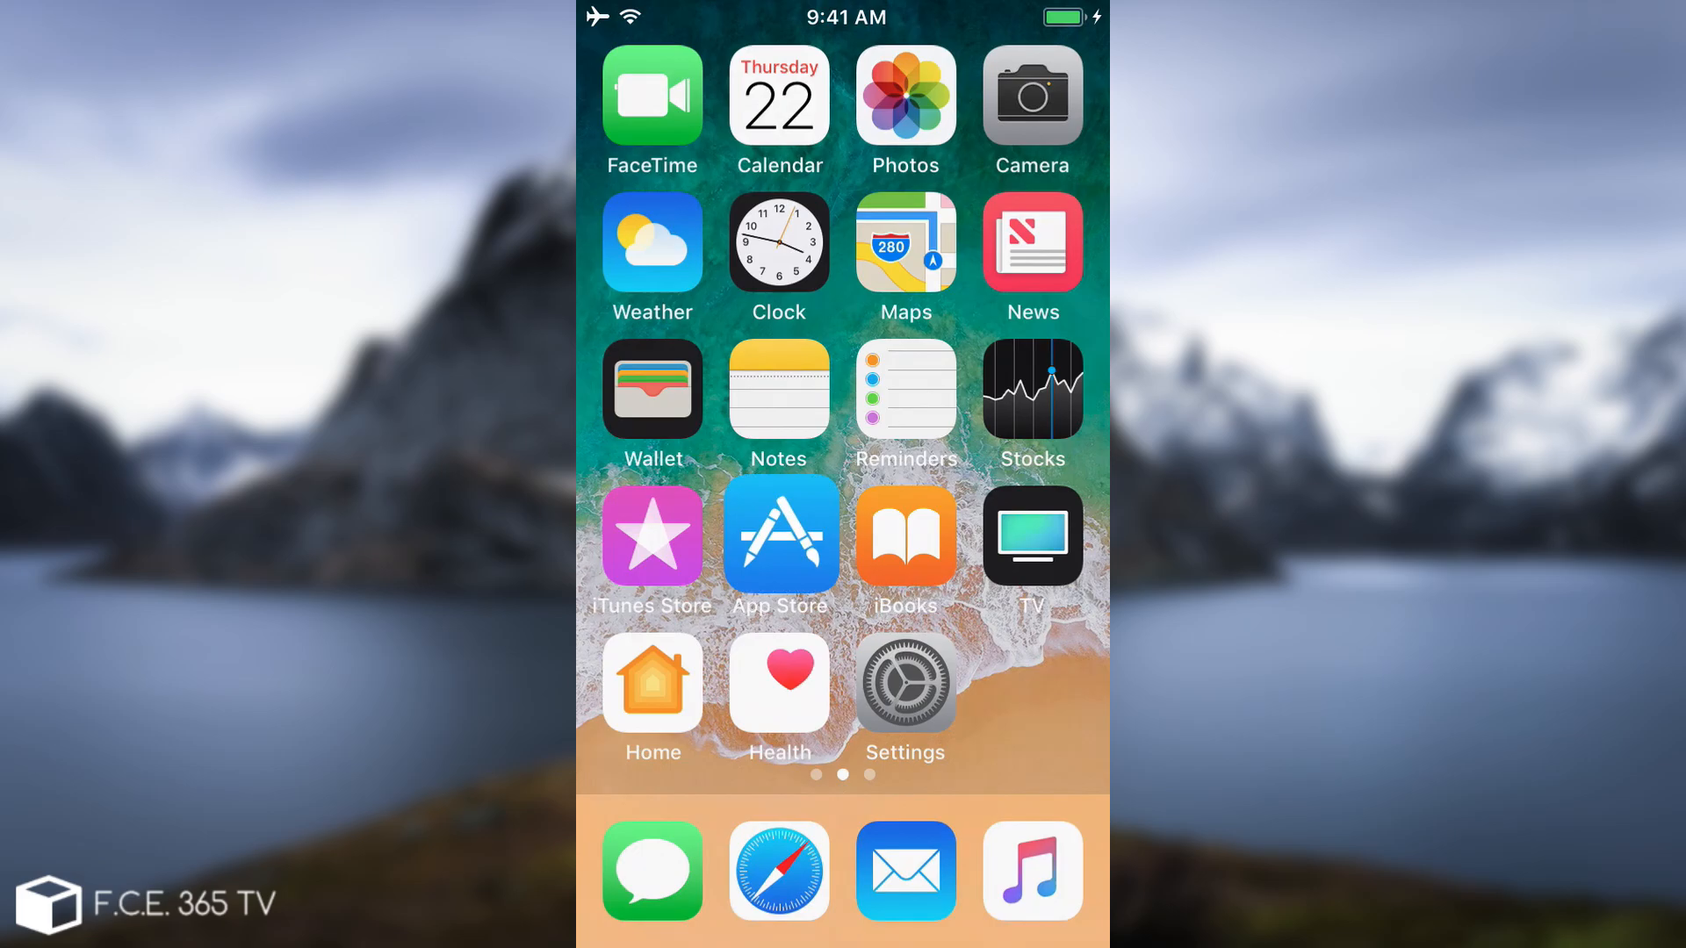
Open the App Store, retry past the Airplane Mode warning, and show Games.
{"action": "left_click", "coordinate": [779, 535]}
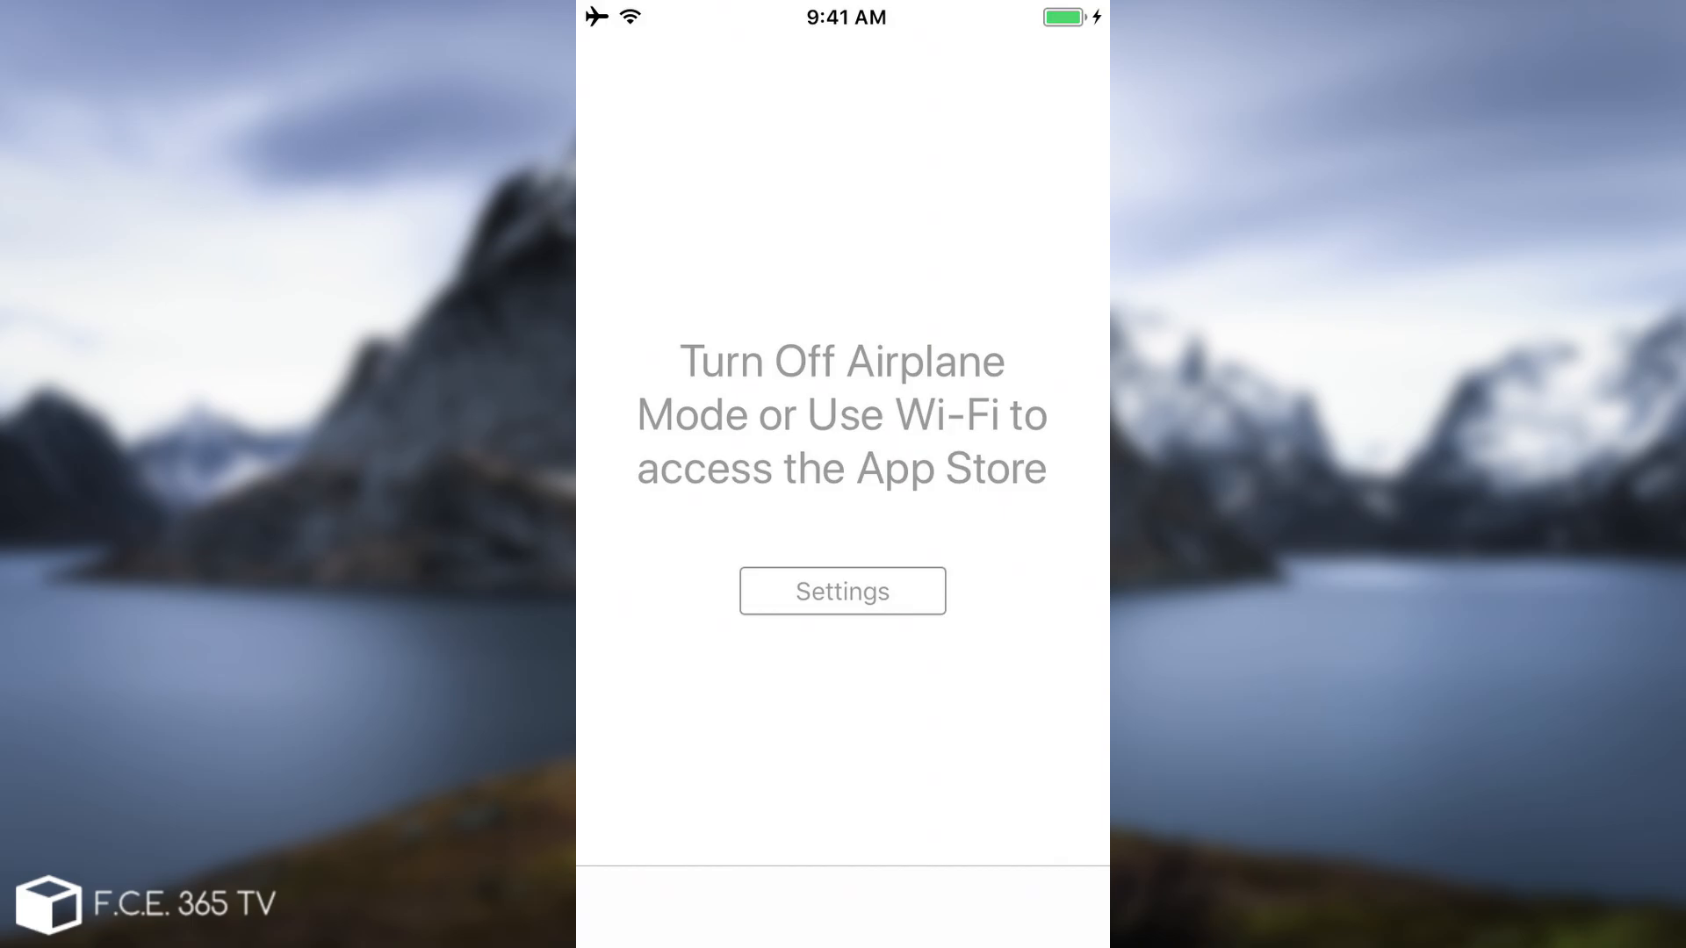
{"action": "left_click", "coordinate": [842, 591]}
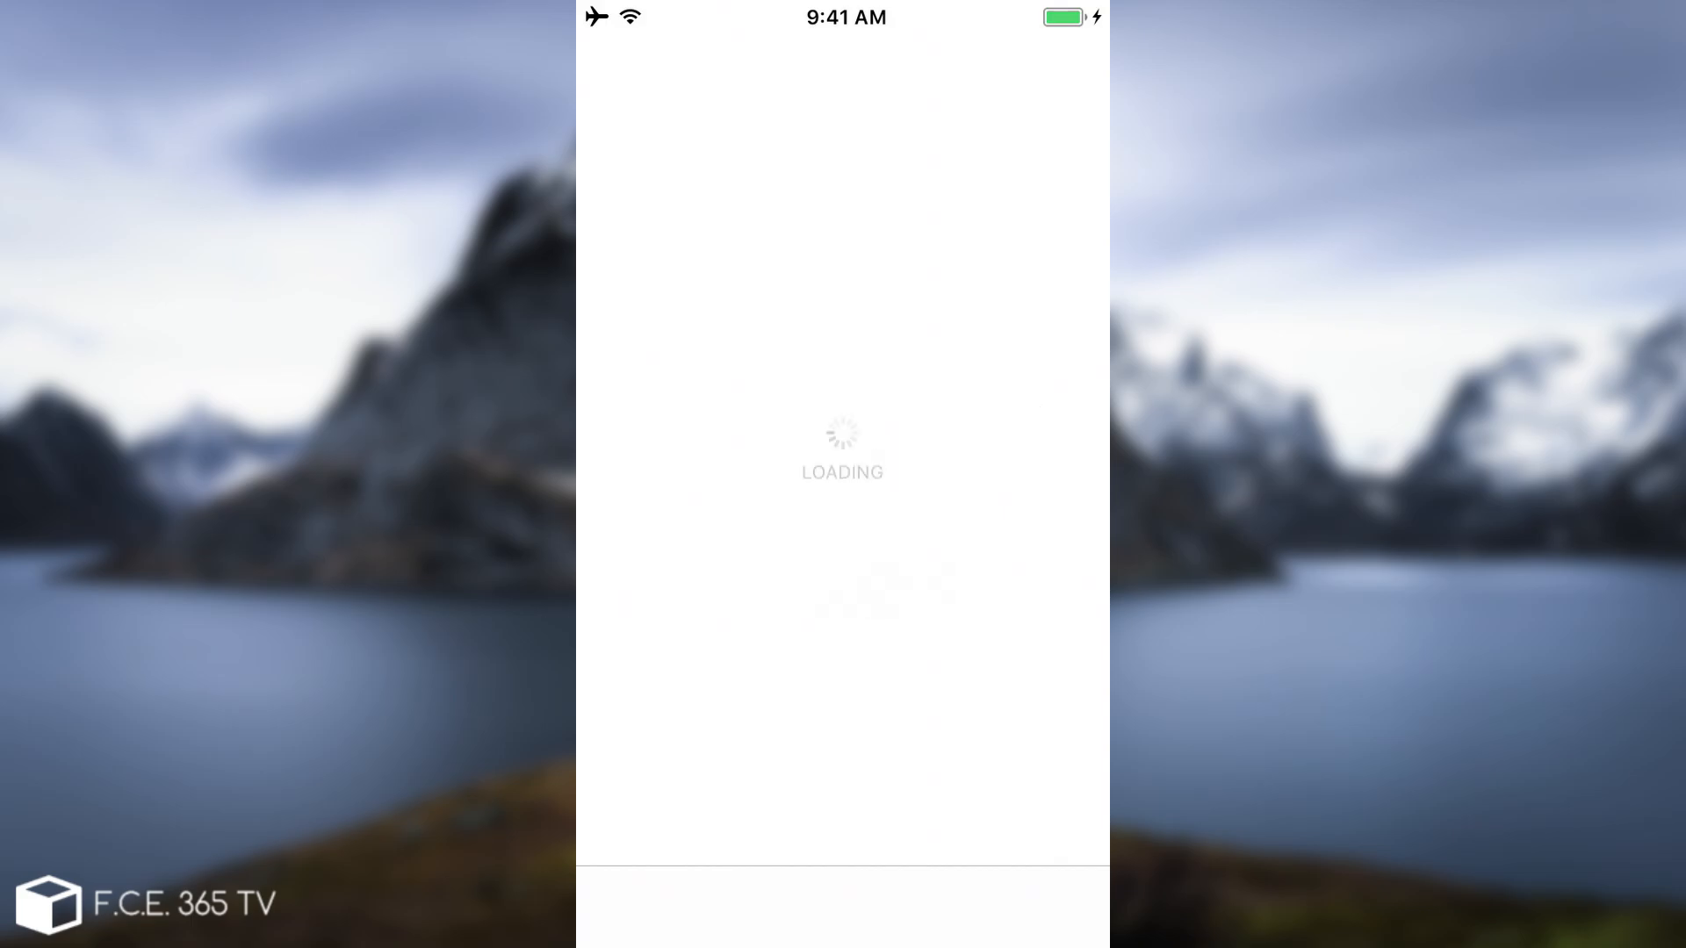
{"action": "left_click", "coordinate": [735, 906]}
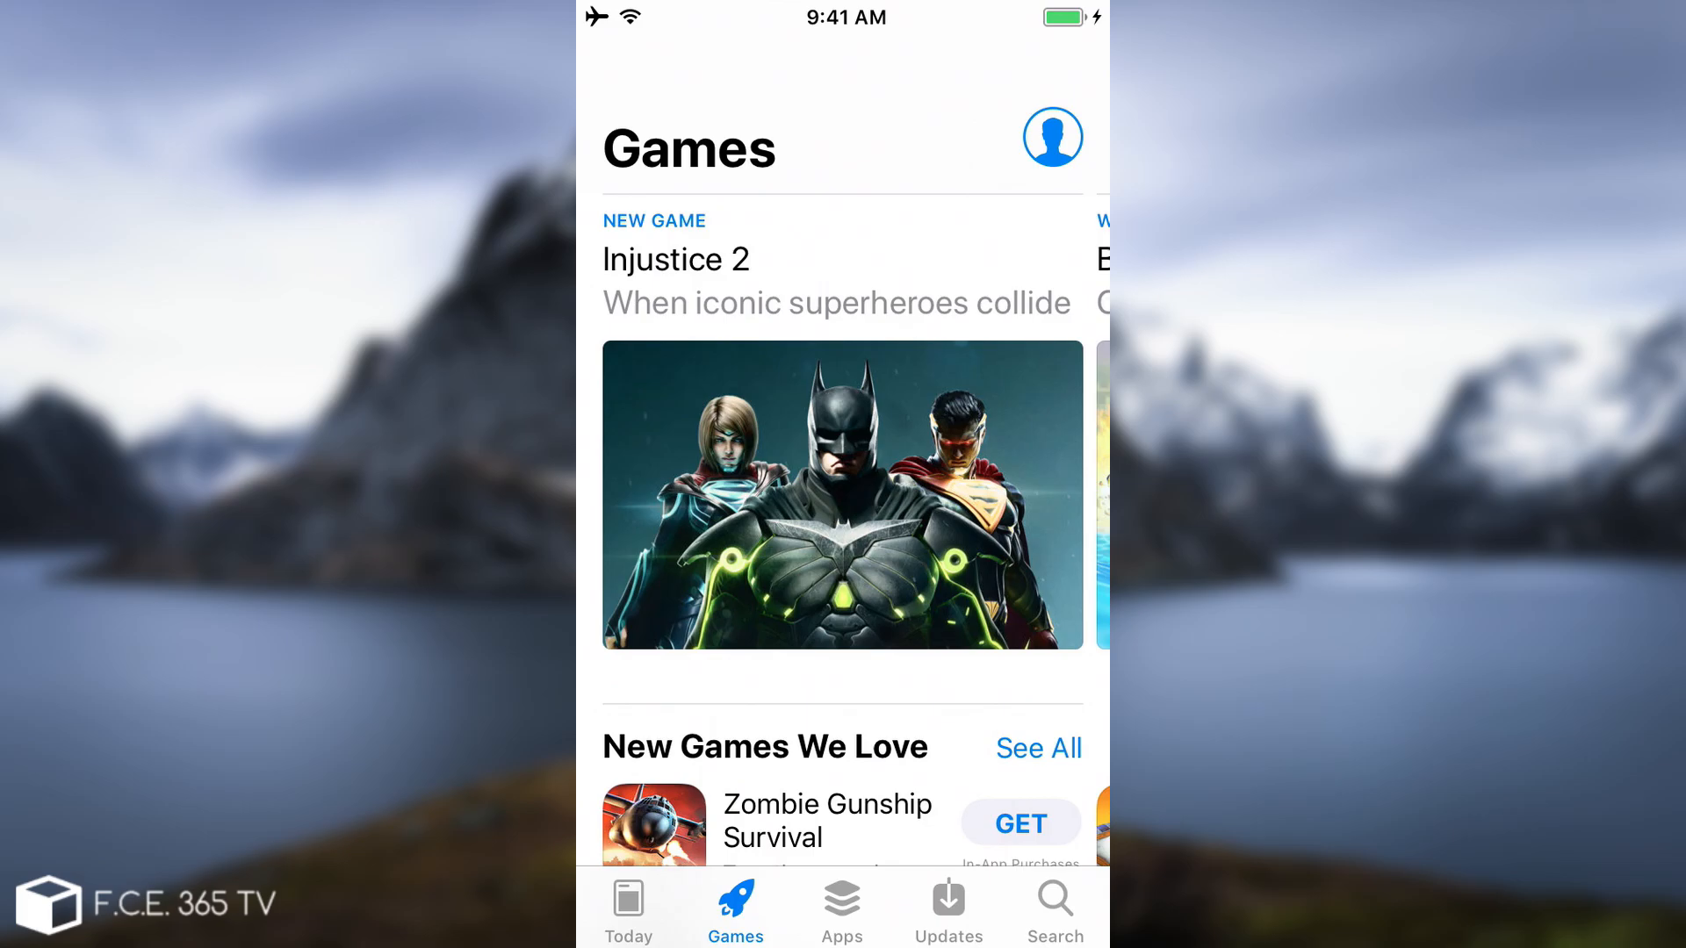
Leave and reopen the App Store, then open Photos to its Moments view.
{"action": "key", "text": "home"}
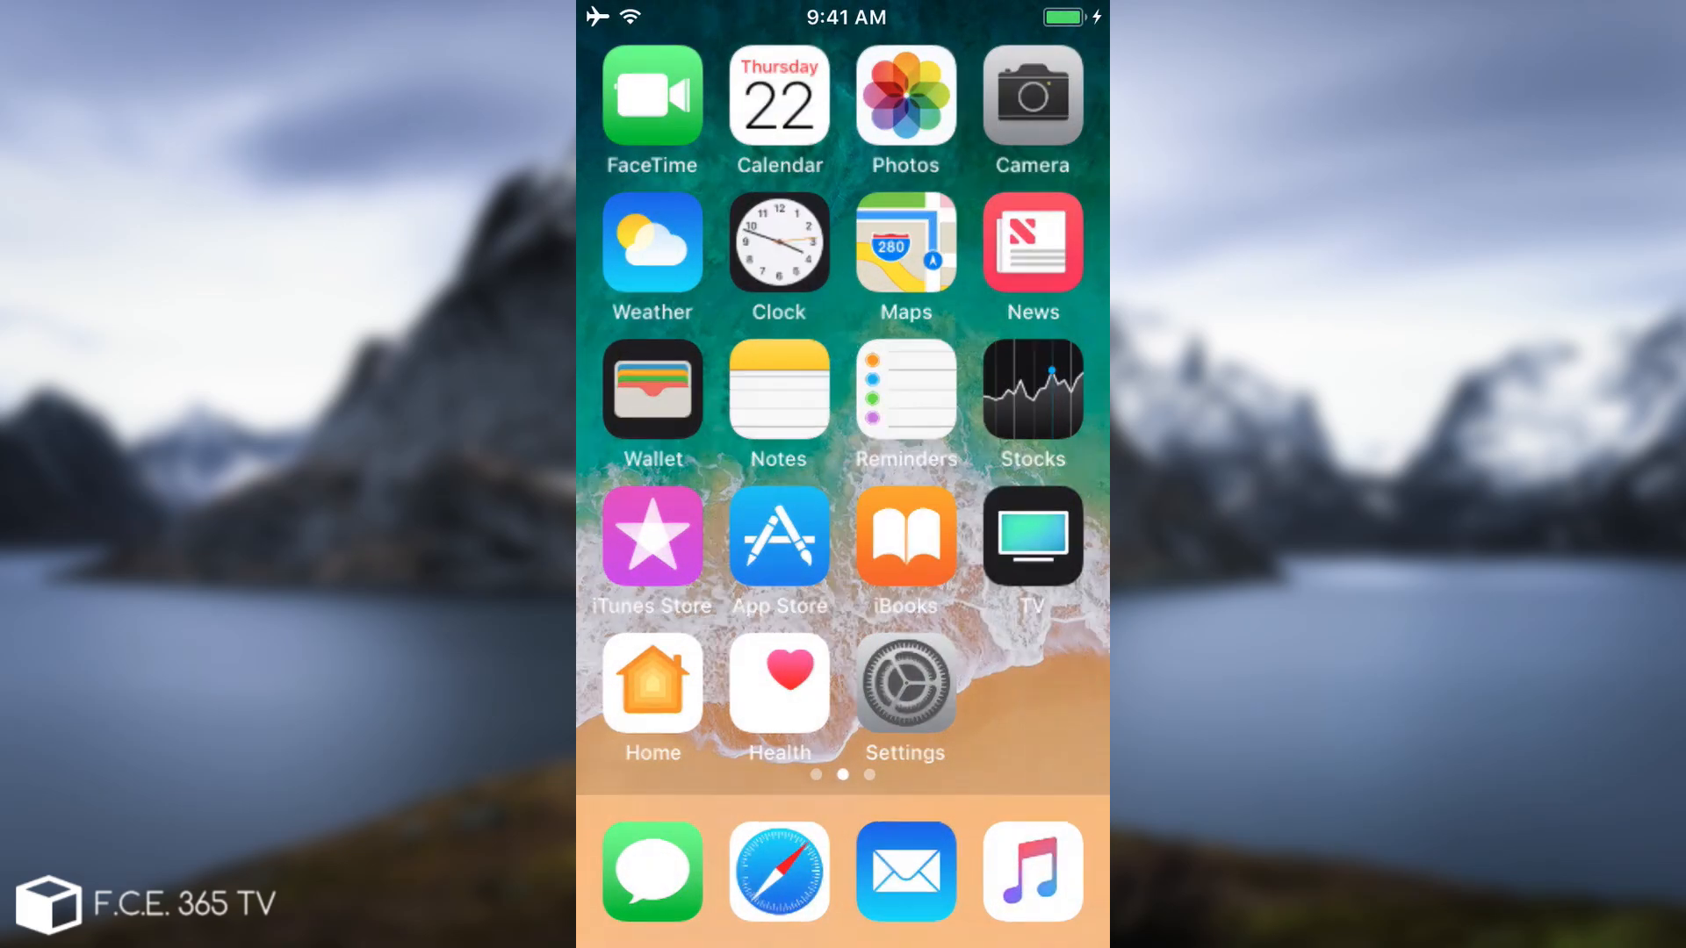
{"action": "left_click", "coordinate": [779, 538]}
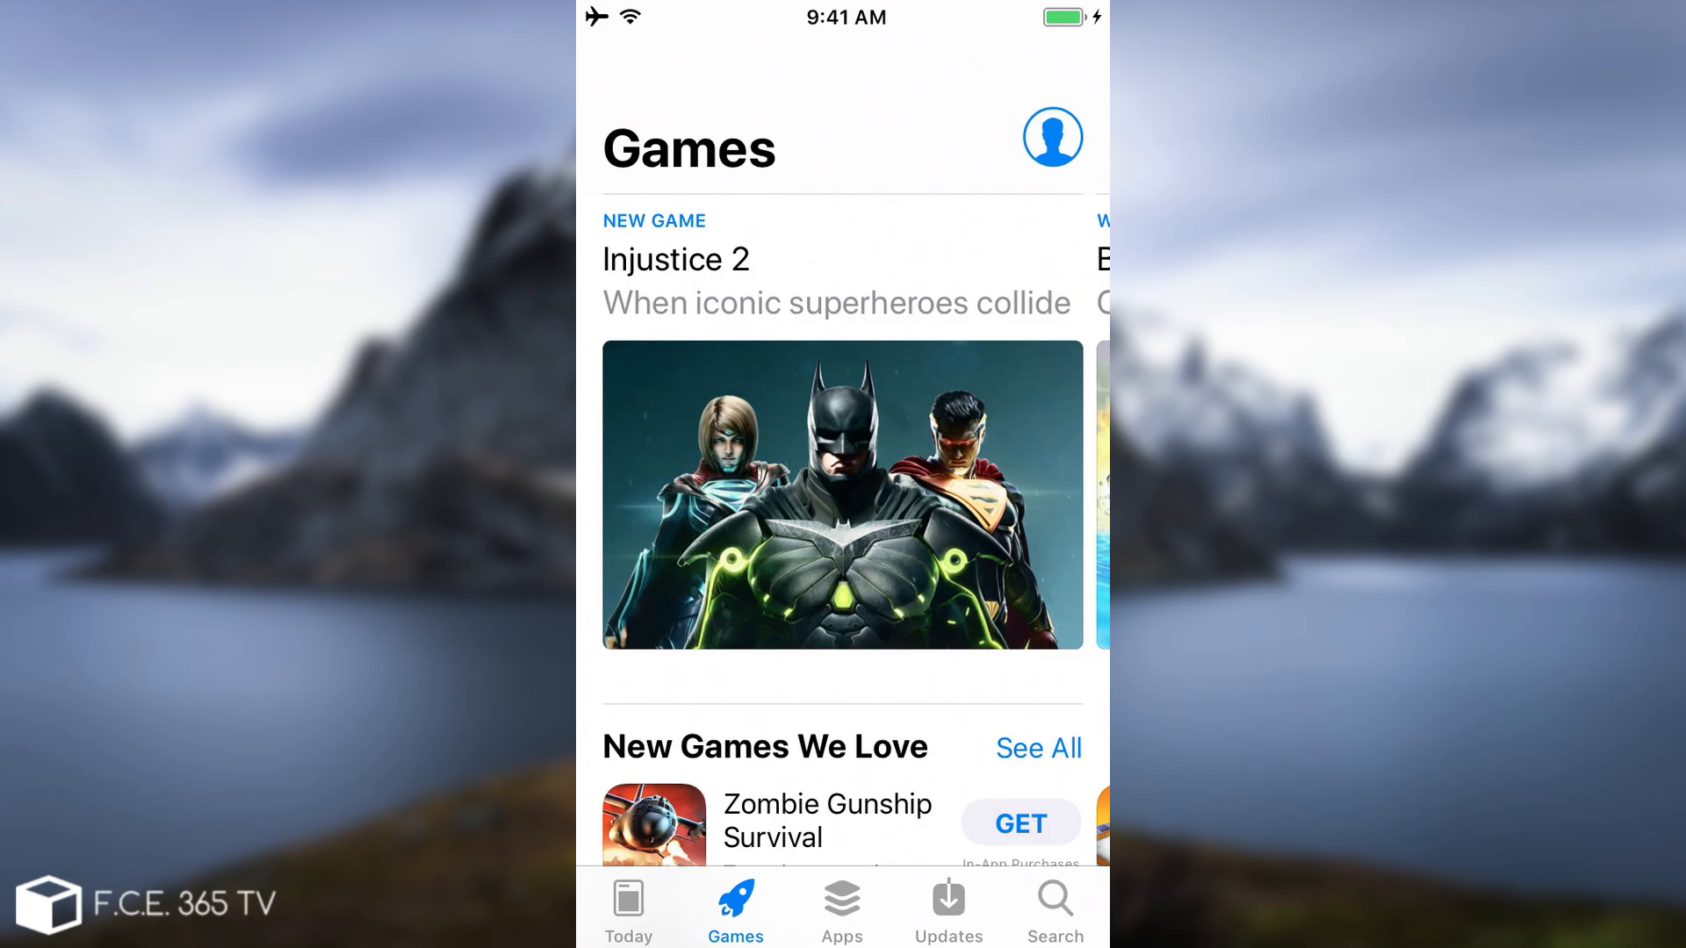
{"action": "key", "text": "home"}
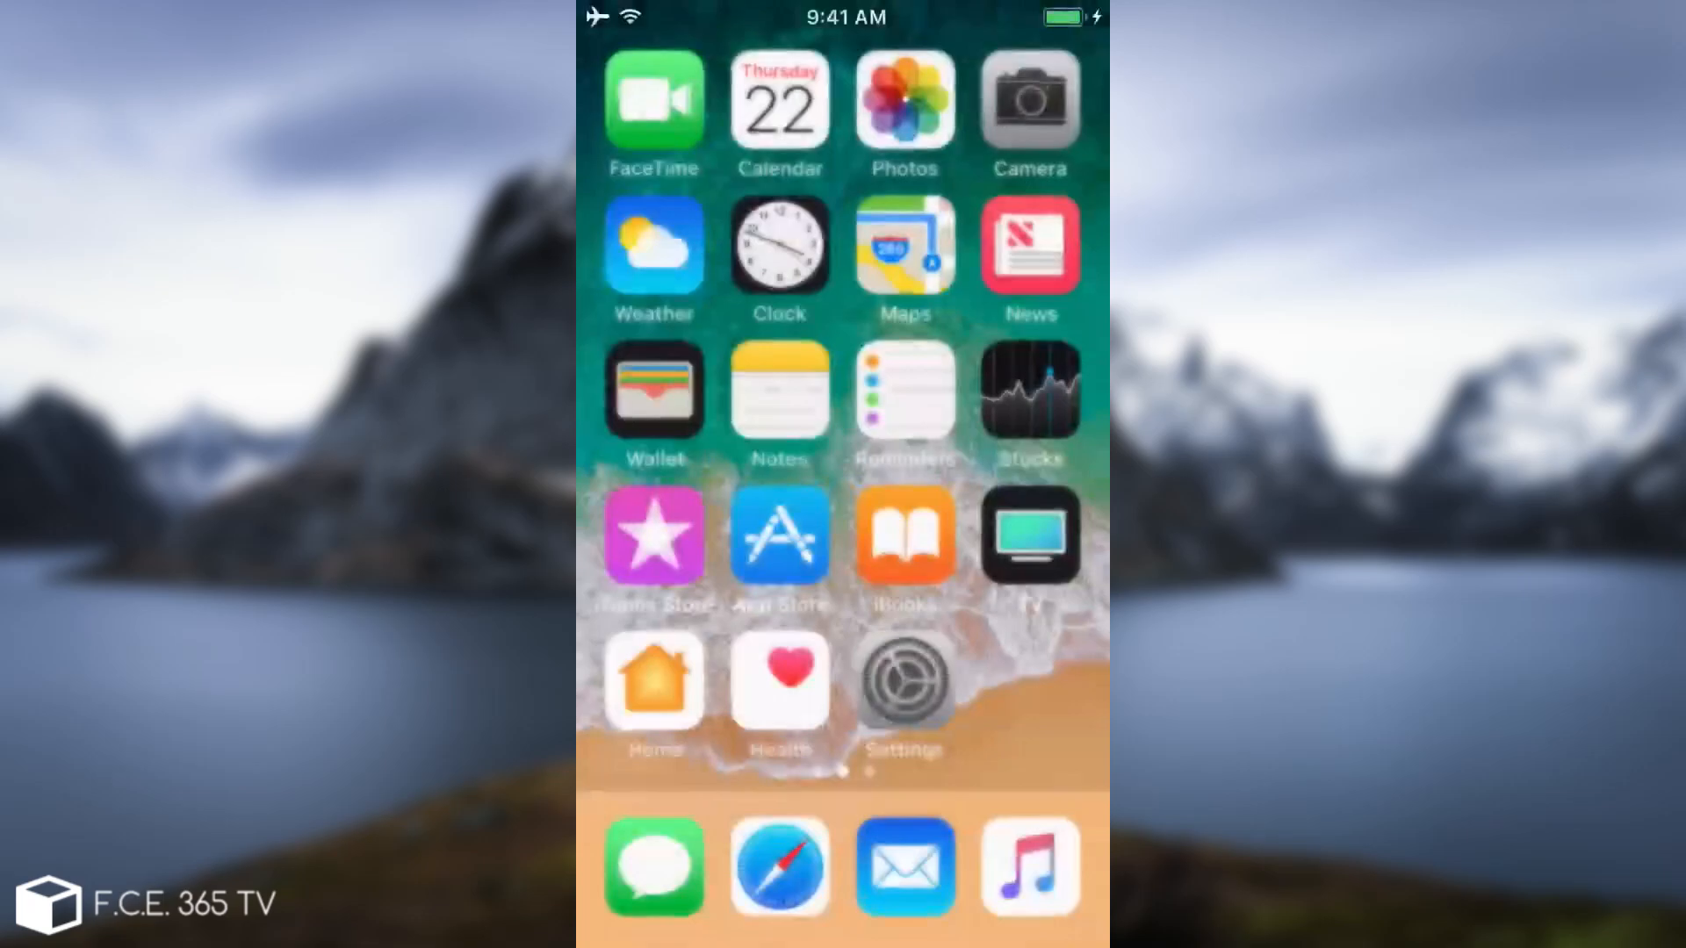
{"action": "left_click", "coordinate": [780, 535]}
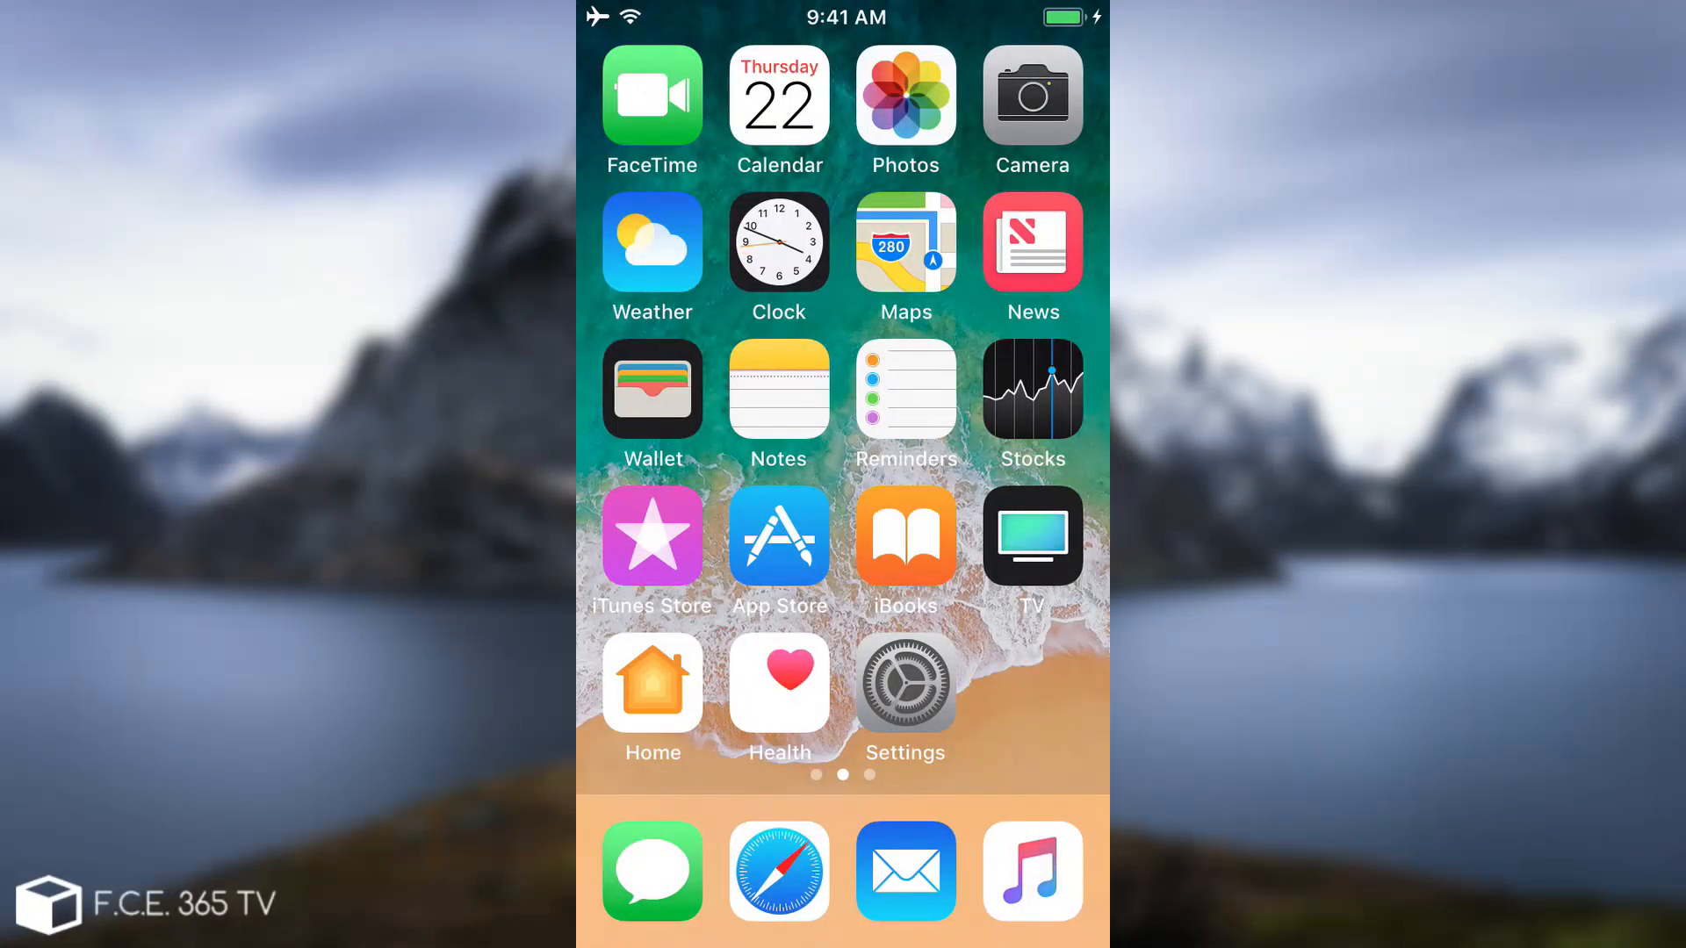
{"action": "left_click", "coordinate": [905, 94]}
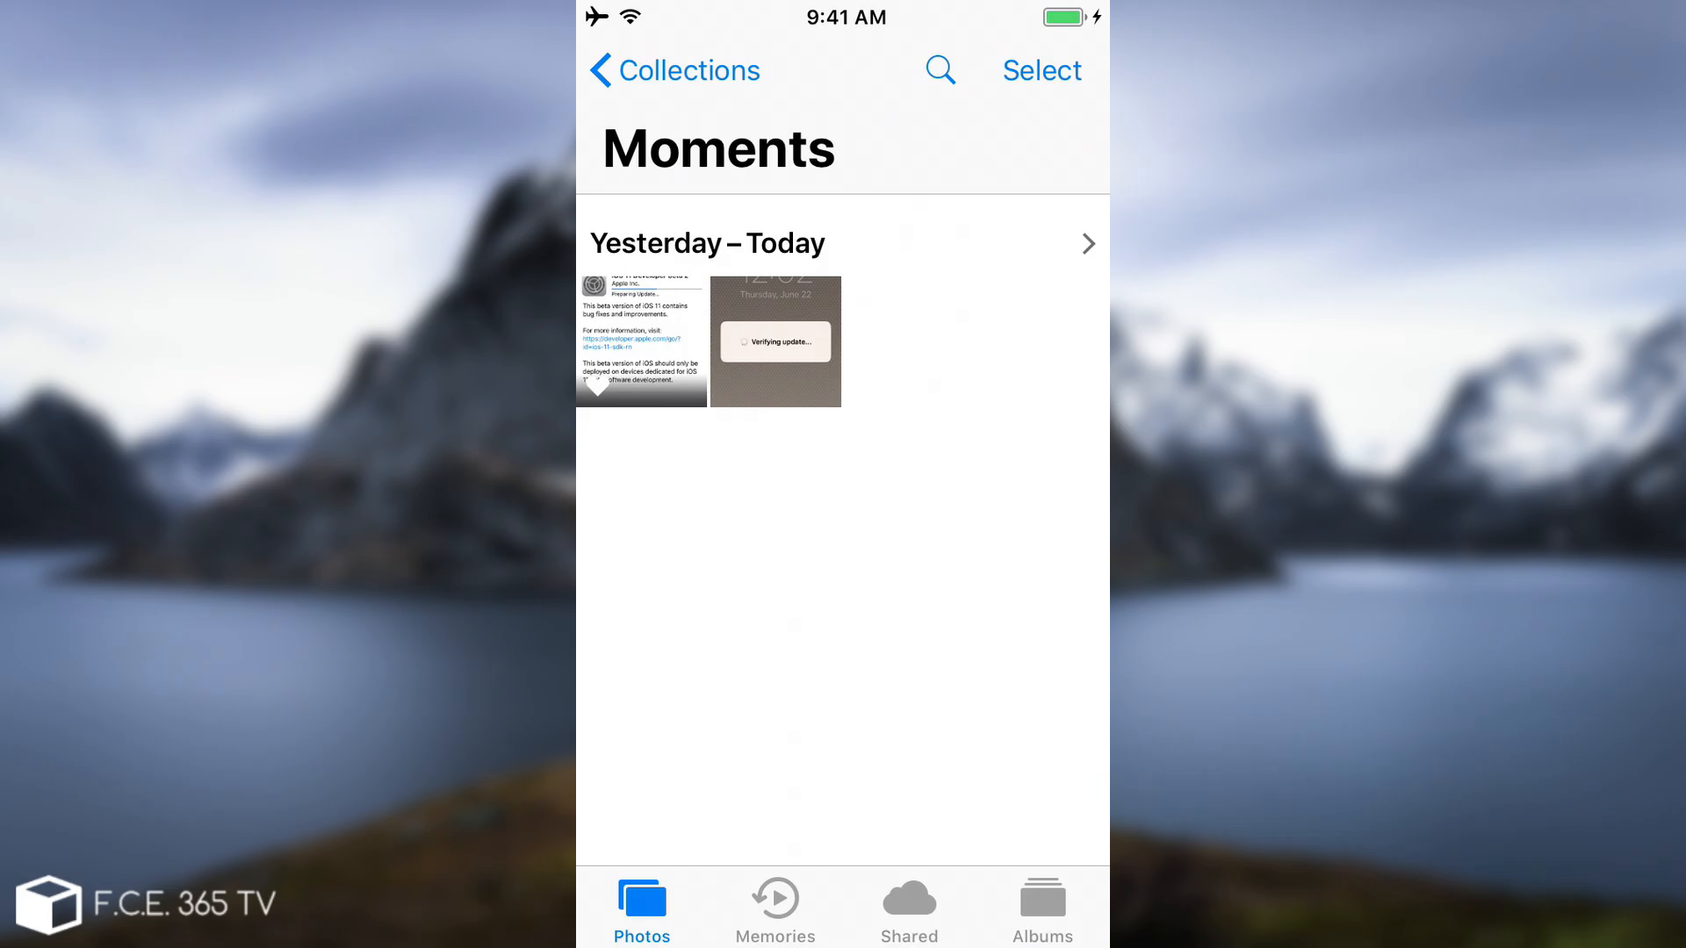